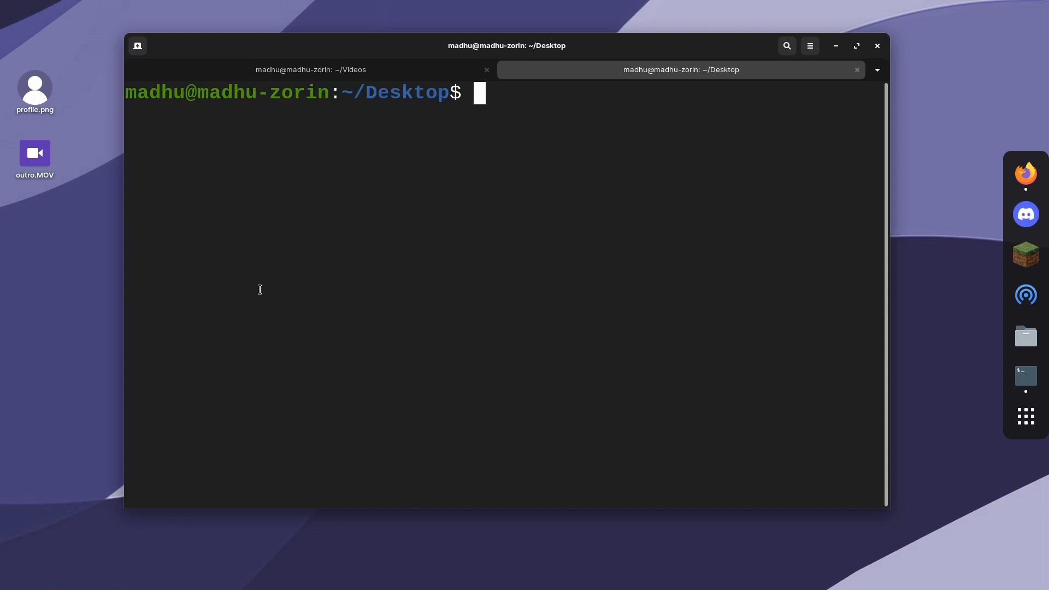
Step: Abandon the sudo ffmpeg install command and enter the Homebrew install script
{"action": "type", "text": "sudo apt install"}
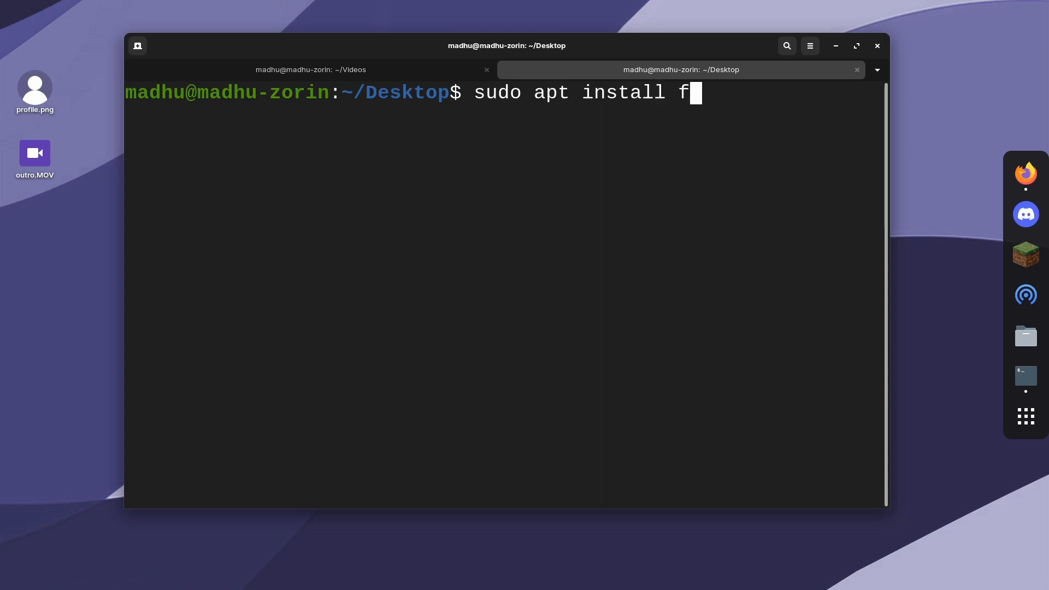
{"action": "type", "text": "fmpeg"}
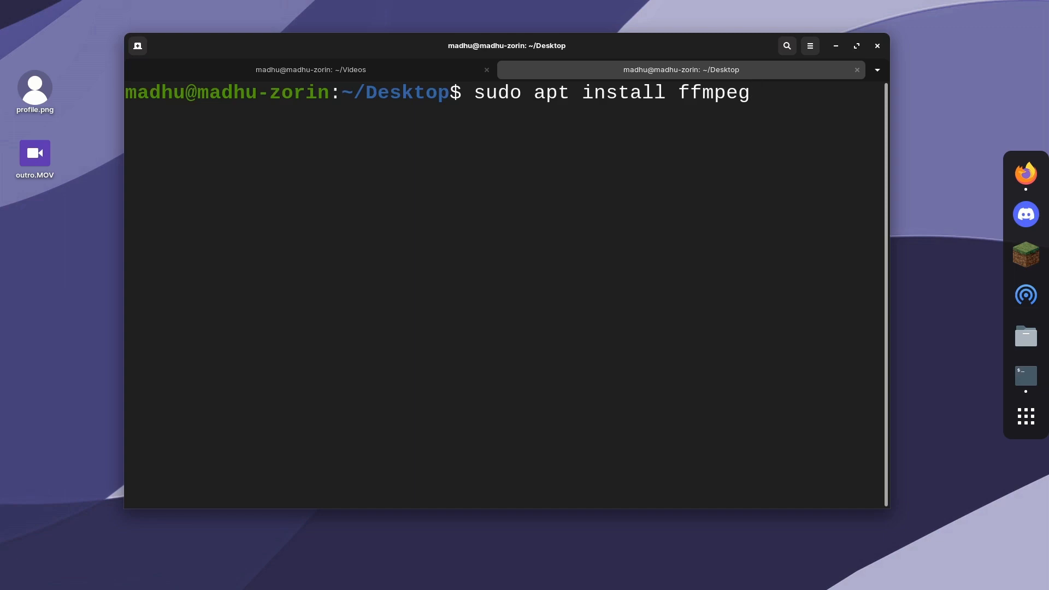
{"action": "key", "text": "ctrl+c"}
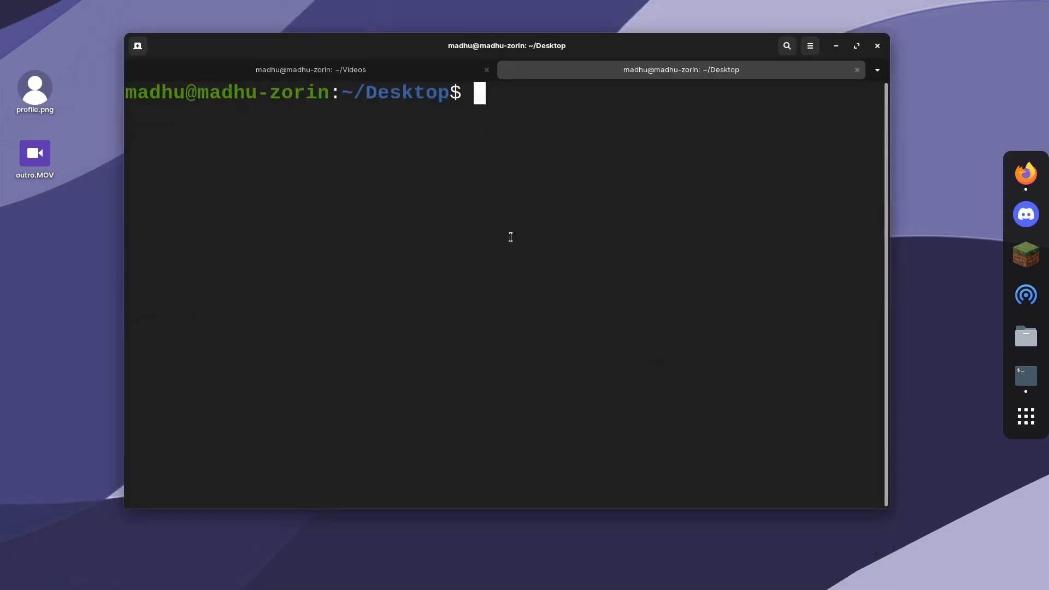
{"action": "type", "text": "/bin/bash -c \"$(curl -fsSL https://raw.githubusercontent.com/Homebrew/install/HEAD/install.sh)\""}
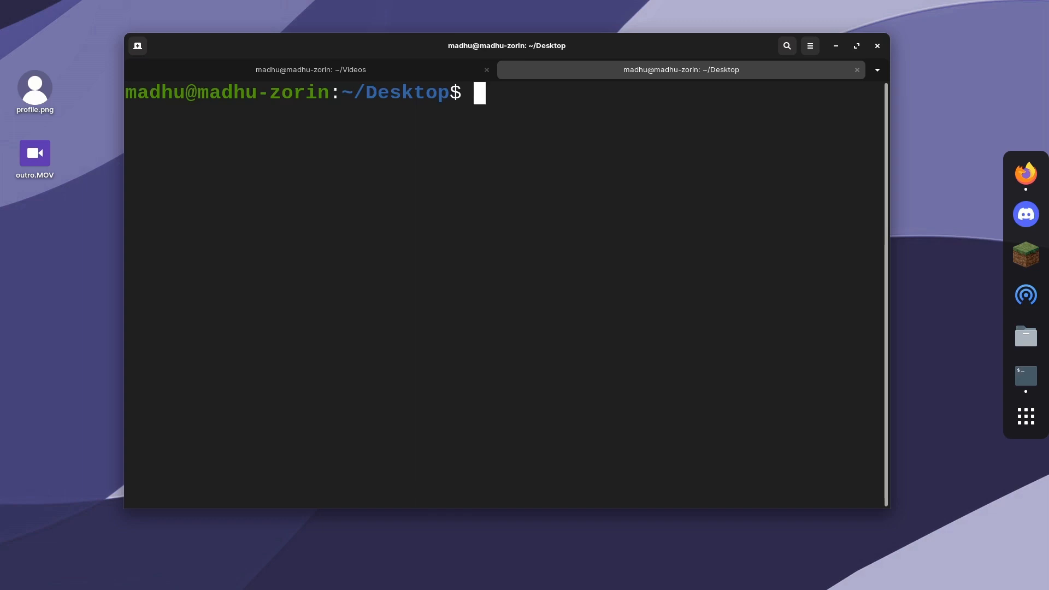
Step: Enter 'brew install ffmpeg' at the Desktop prompt
{"action": "type", "text": "brew"}
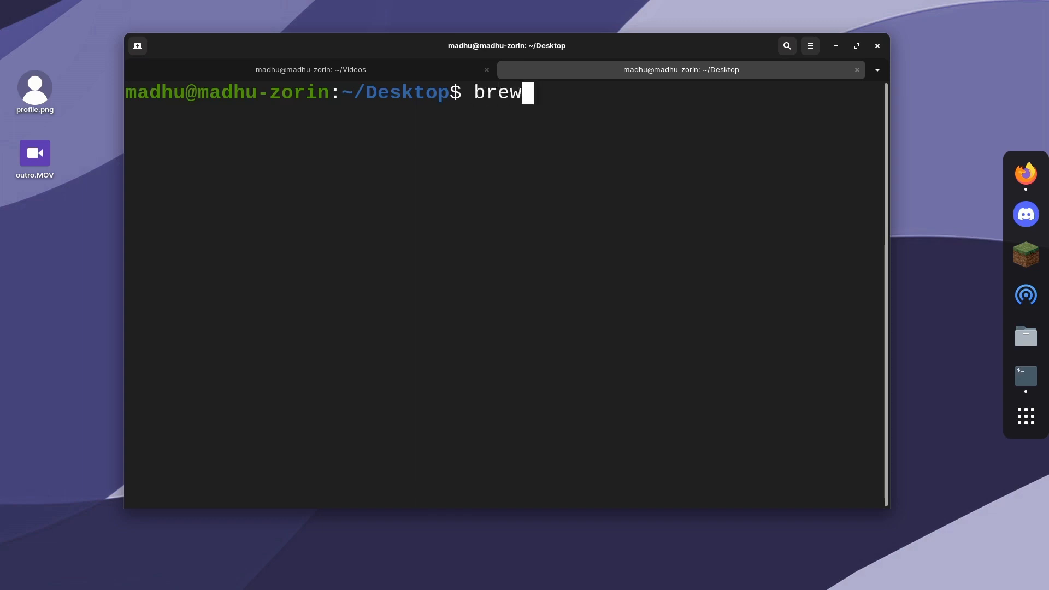
{"action": "type", "text": "install ff"}
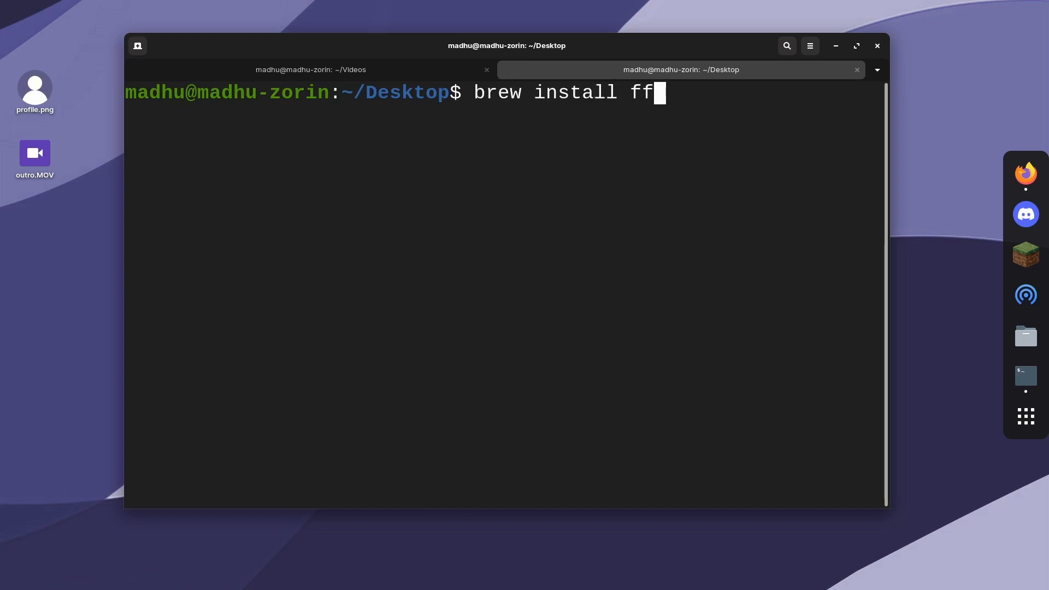
{"action": "type", "text": "mpeg"}
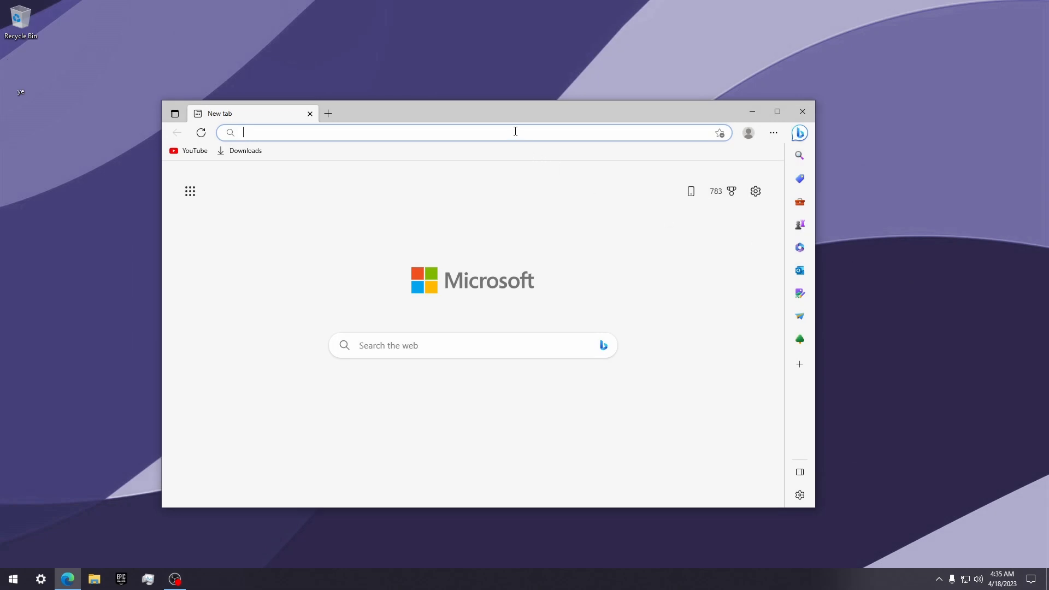
Step: Download ffmpeg-master-latest-win64-gpl.zip through ffmpeg.org's Windows builds by BtbN
{"action": "type", "text": "ffmpeg.org"}
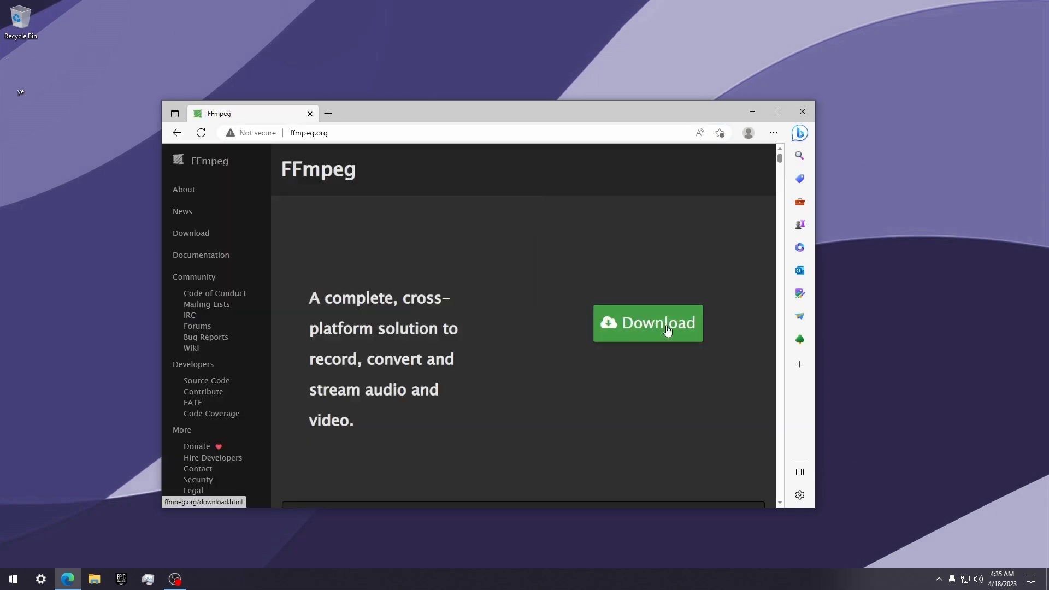
{"action": "left_click", "coordinate": [647, 323]}
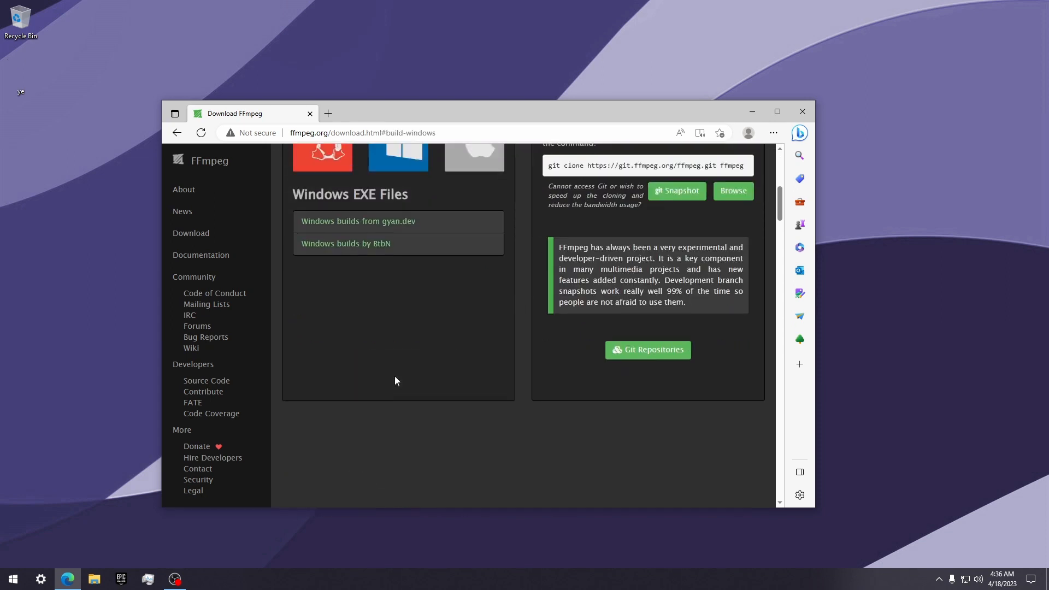
{"action": "scroll", "scroll_direction": "up", "scroll_amount": 3}
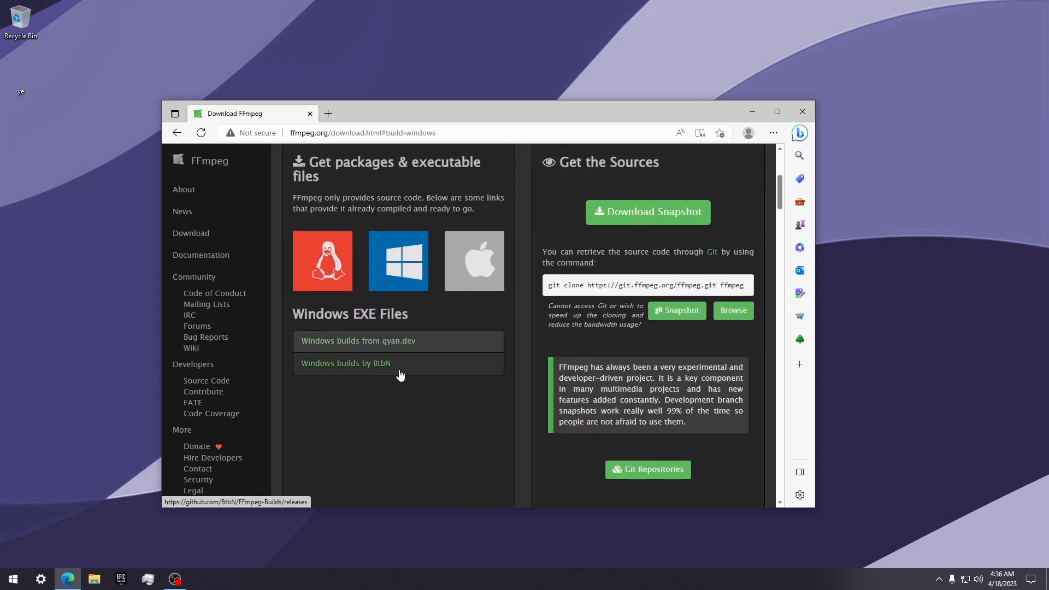
{"action": "mouse_move", "coordinate": [399, 369]}
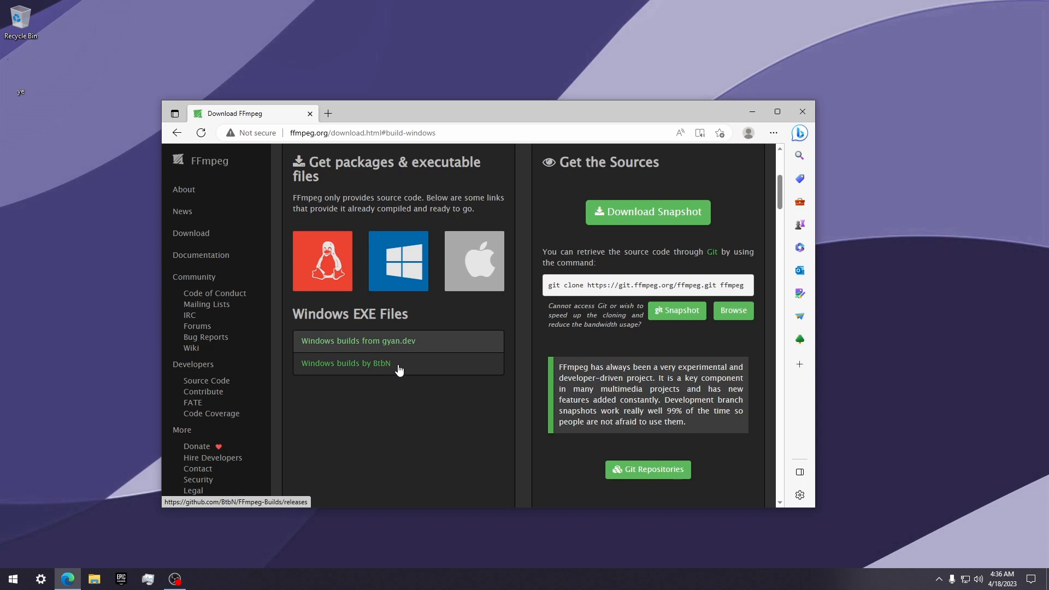
{"action": "left_click", "coordinate": [346, 363]}
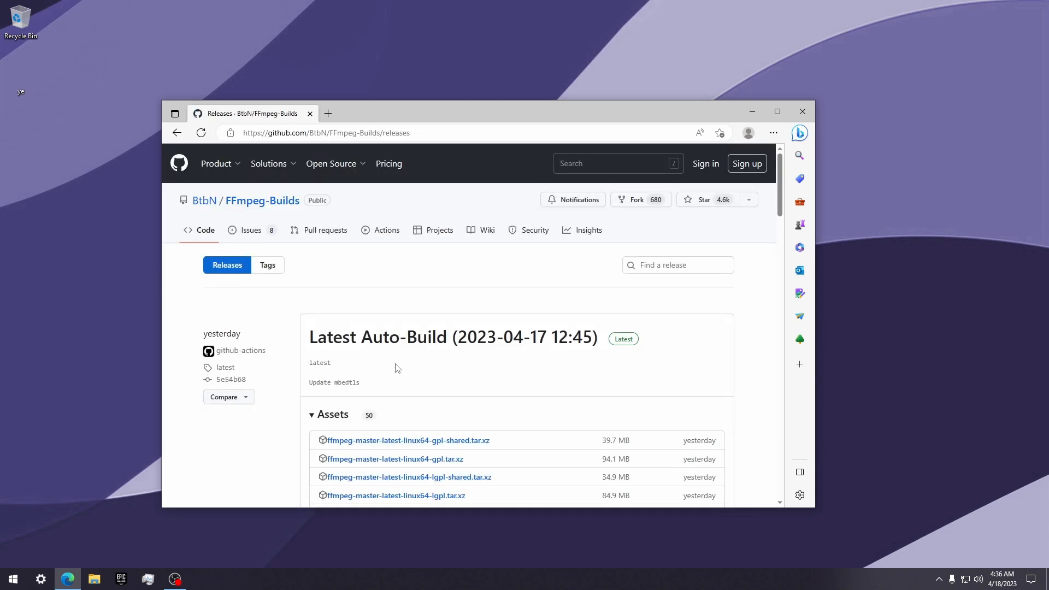
{"action": "scroll", "scroll_direction": "down", "scroll_amount": 3}
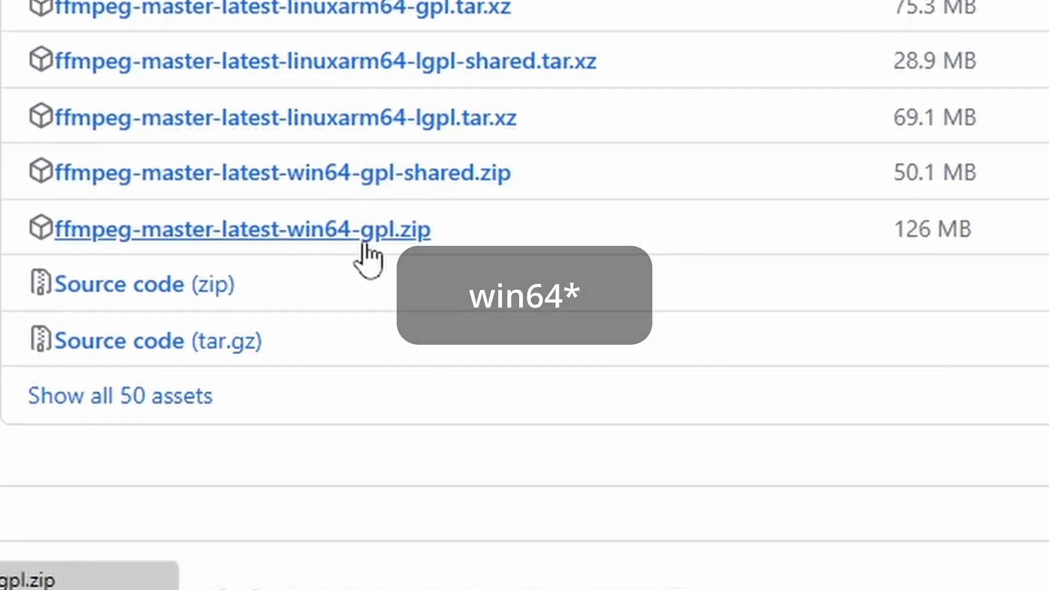
{"action": "left_click", "coordinate": [241, 229]}
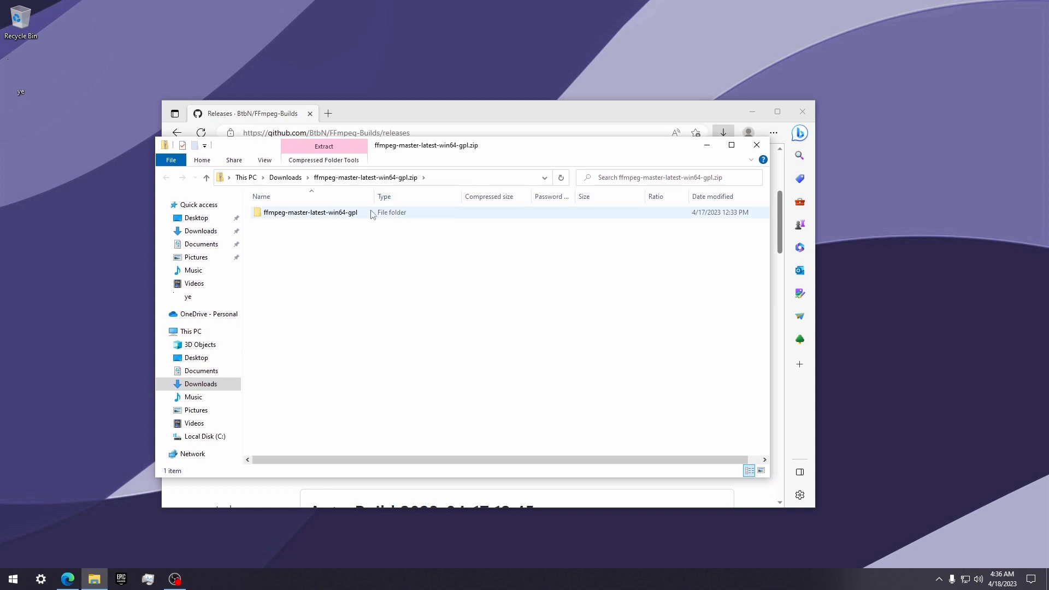
Step: Copy ffmpeg.exe from the zip's bin folder to the desktop and enter the WindowsApps path
{"action": "double_click", "coordinate": [309, 212]}
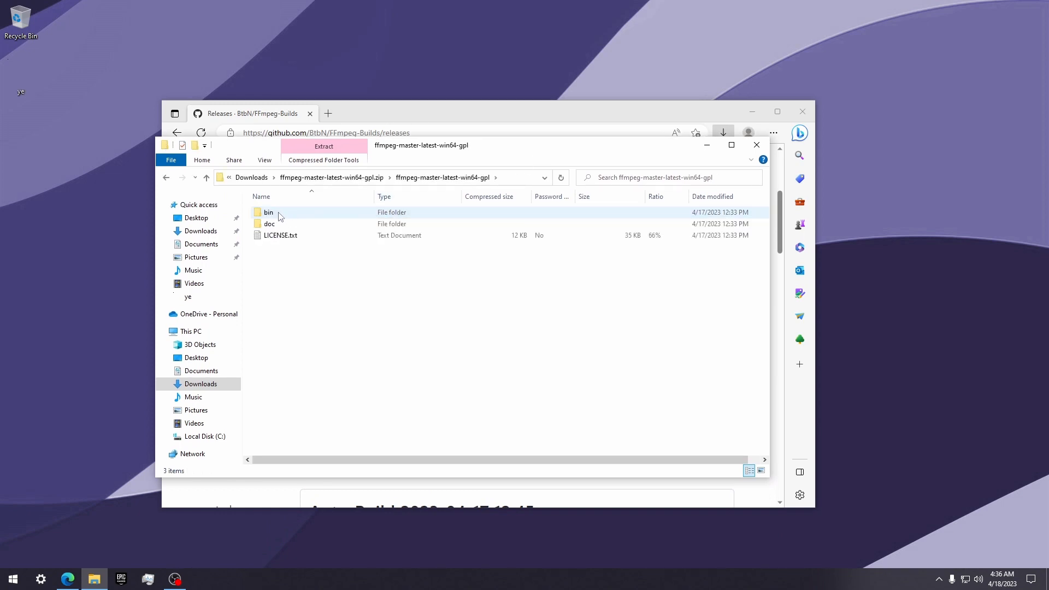
{"action": "double_click", "coordinate": [268, 212]}
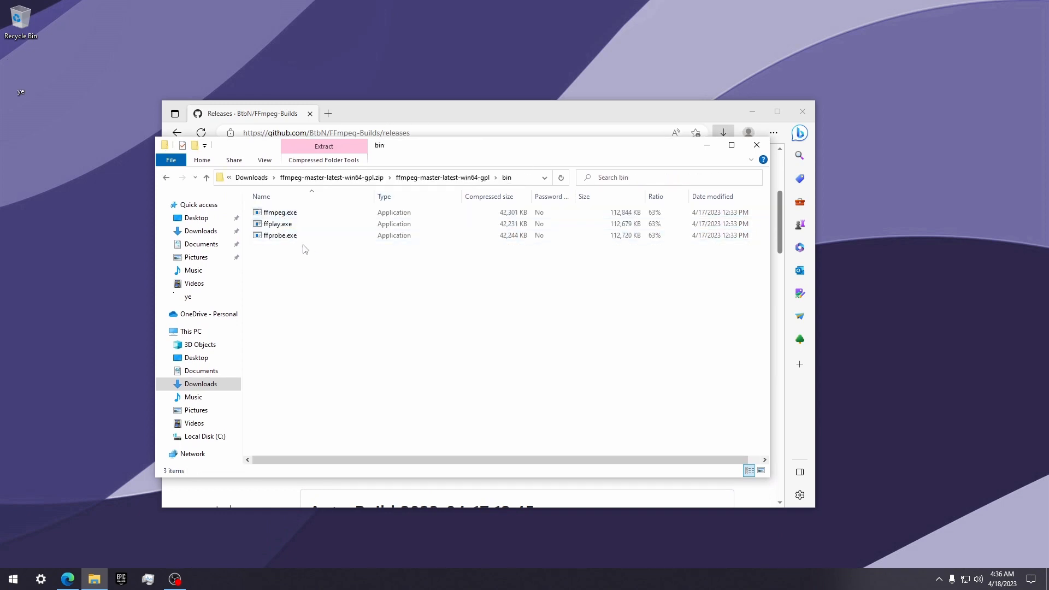
{"action": "left_click_drag", "start_coordinate": [280, 212], "coordinate": [74, 200]}
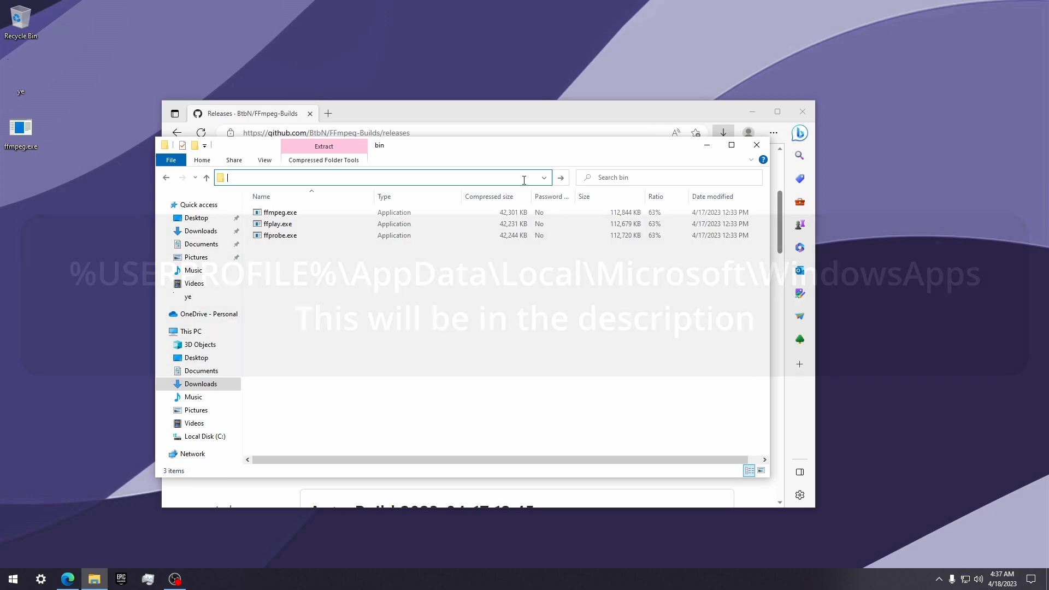
{"action": "type", "text": "%USERPROFILE%\\AppData\\Local\\Microsoft\\WindowsApps"}
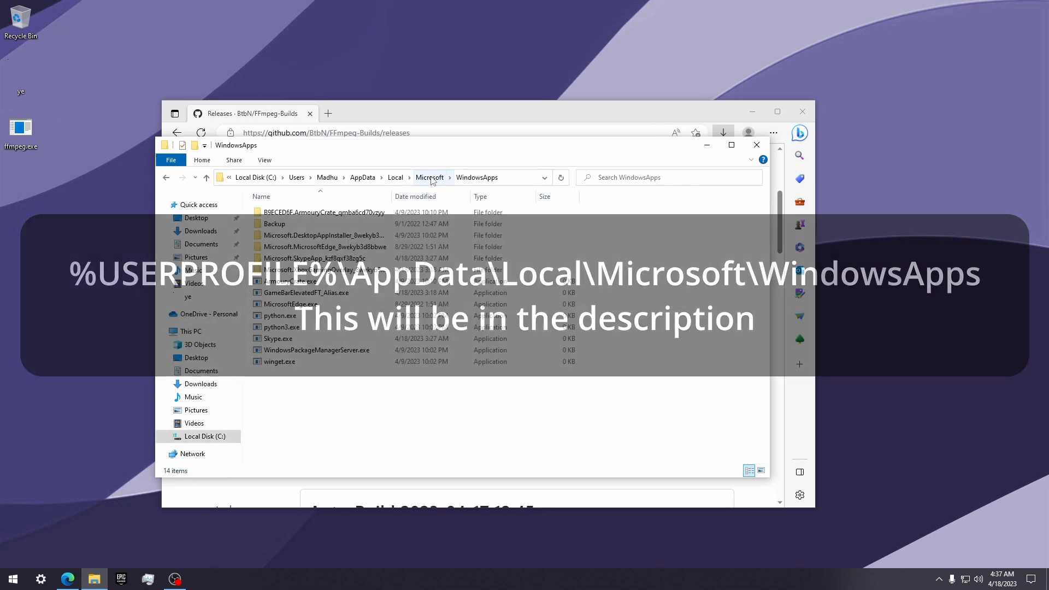
Step: Open %USERPROFILE%\AppData\Local\Microsoft\WindowsApps from the Run dialog
{"action": "key", "text": "Win+r"}
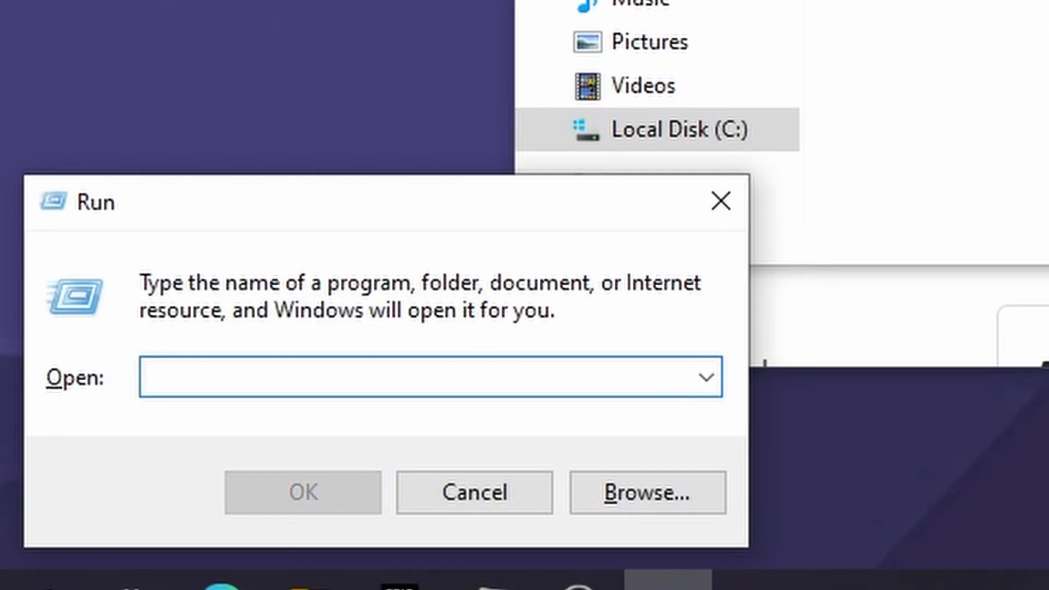
{"action": "type", "text": "%USERPROFILE%\\AppData\\Local\\Microsoft\\WindowsApps"}
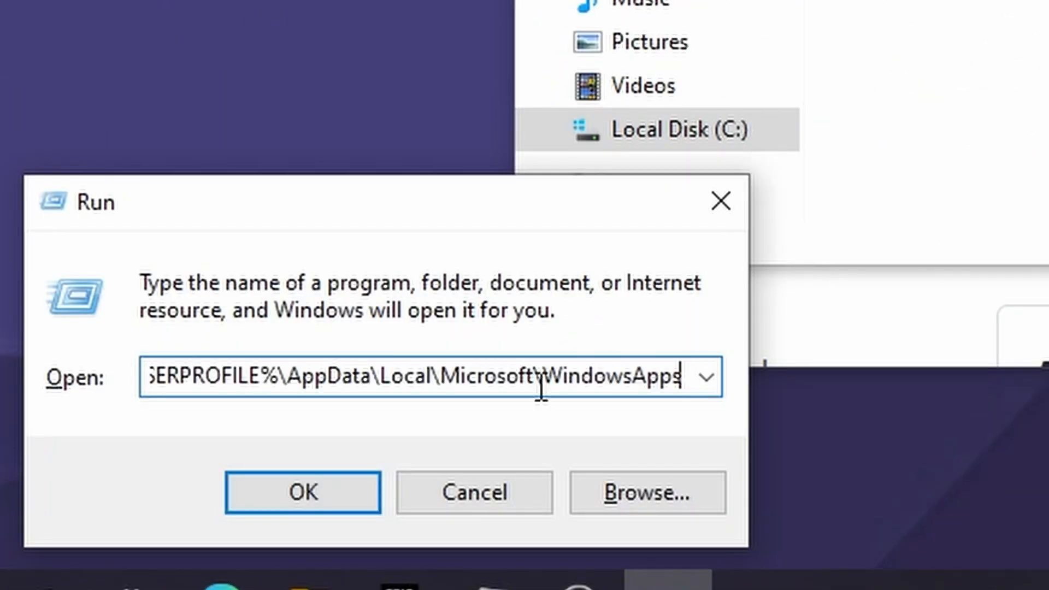
{"action": "left_click", "coordinate": [303, 492]}
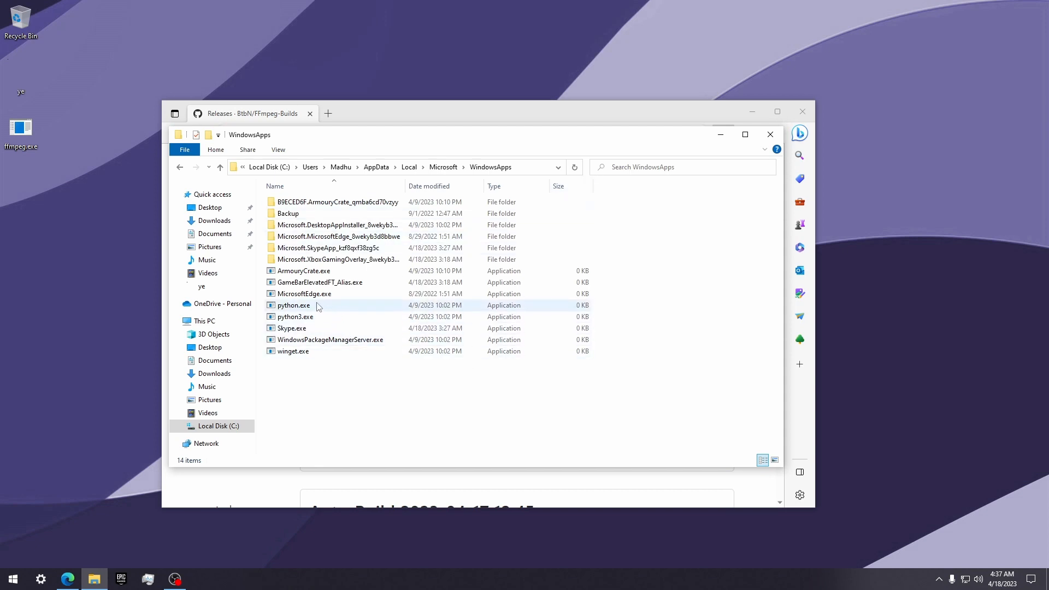
Step: Move ffmpeg.exe off the desktop into the WindowsApps folder
{"action": "left_click", "coordinate": [293, 305]}
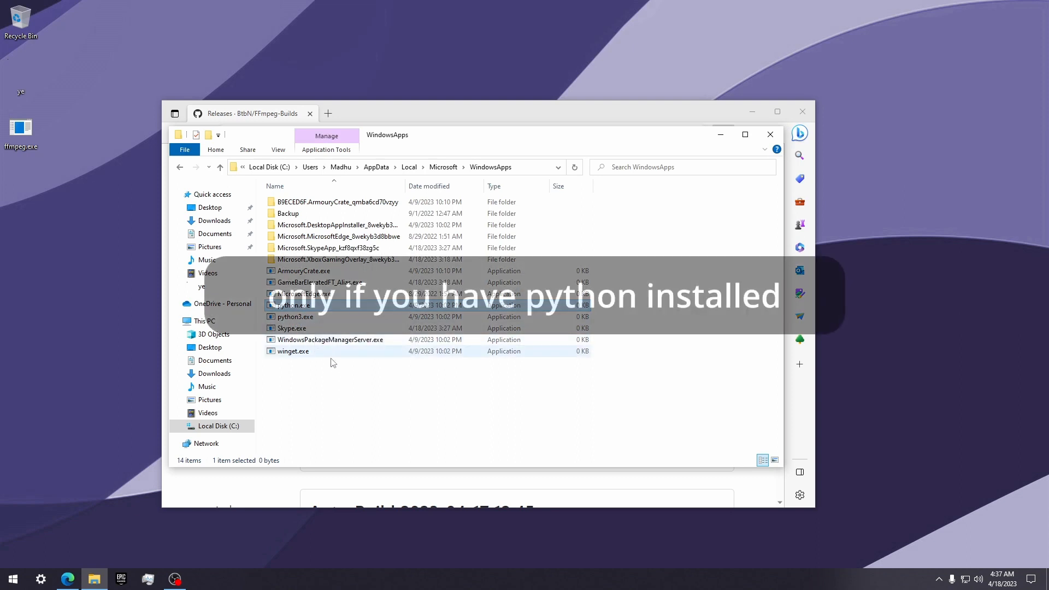
{"action": "left_click", "coordinate": [336, 389]}
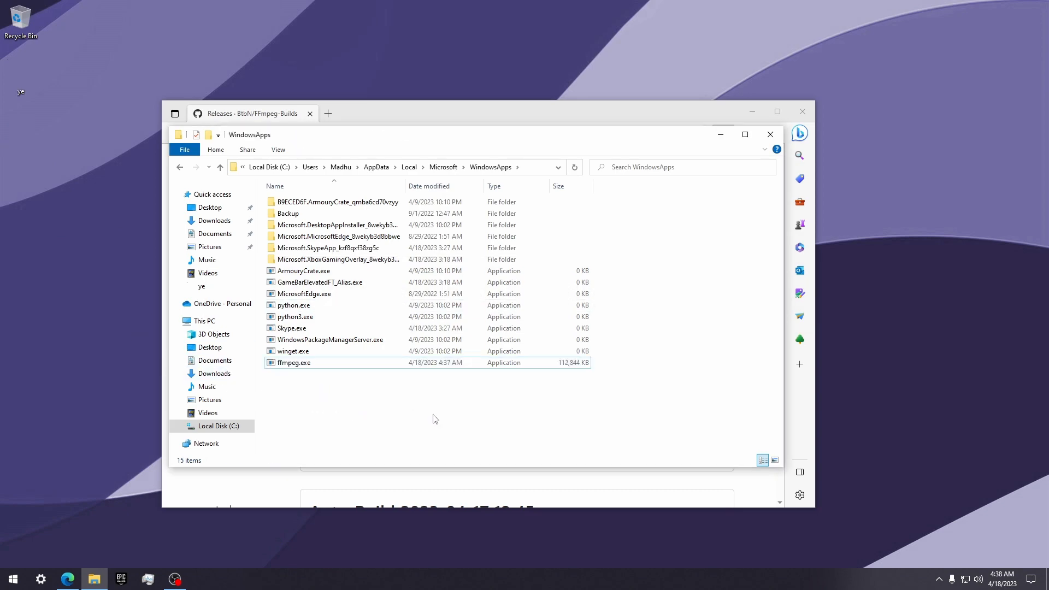
{"action": "mouse_move", "coordinate": [770, 135]}
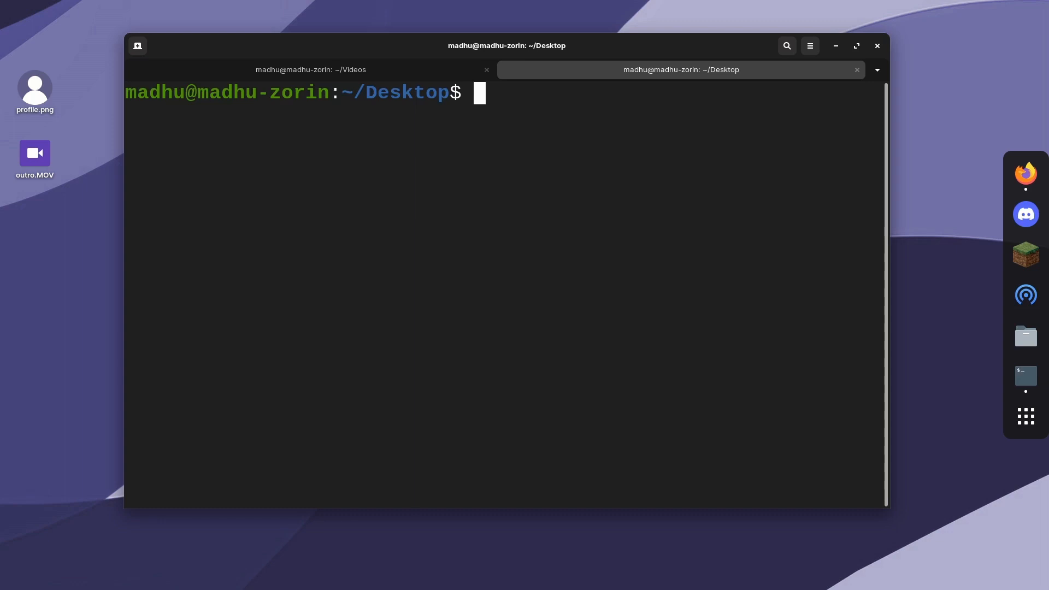
Step: Enter the command ffmpeg -i profile.png profile.jpeg
{"action": "type", "text": "ffmpeg"}
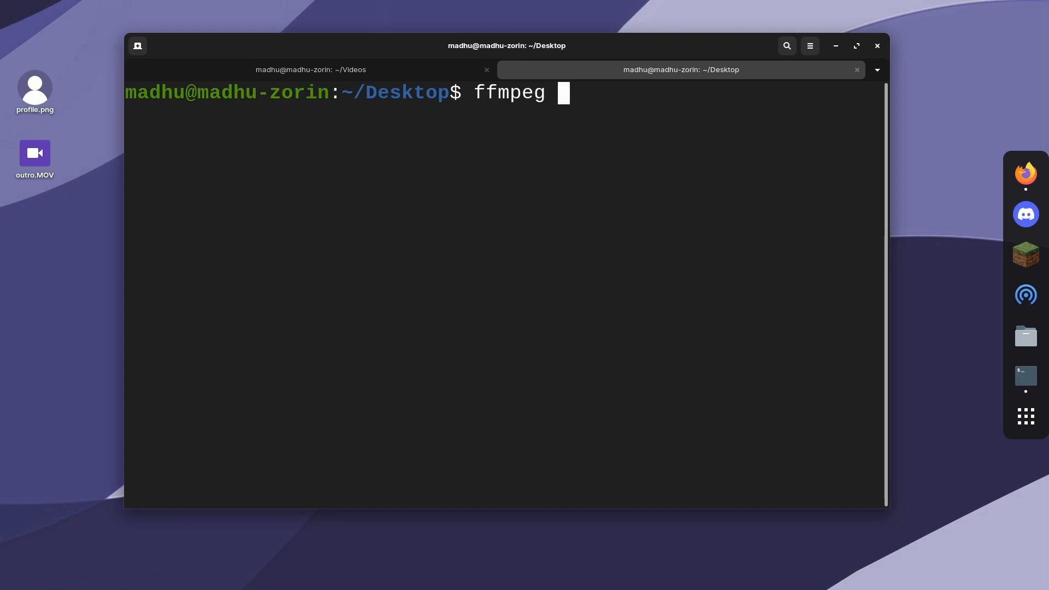
{"action": "type", "text": "-i"}
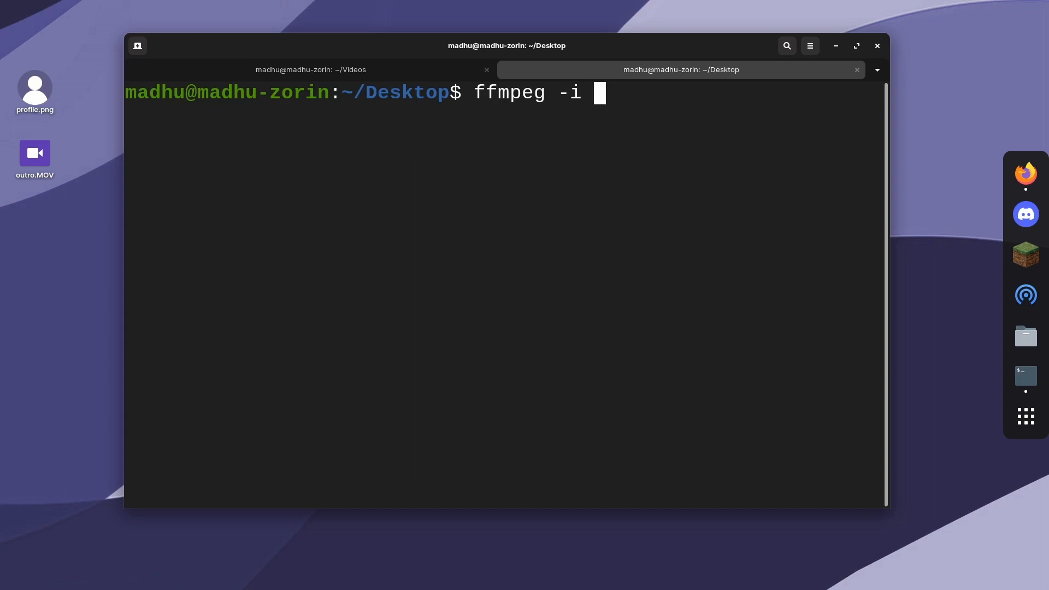
{"action": "type", "text": "profil"}
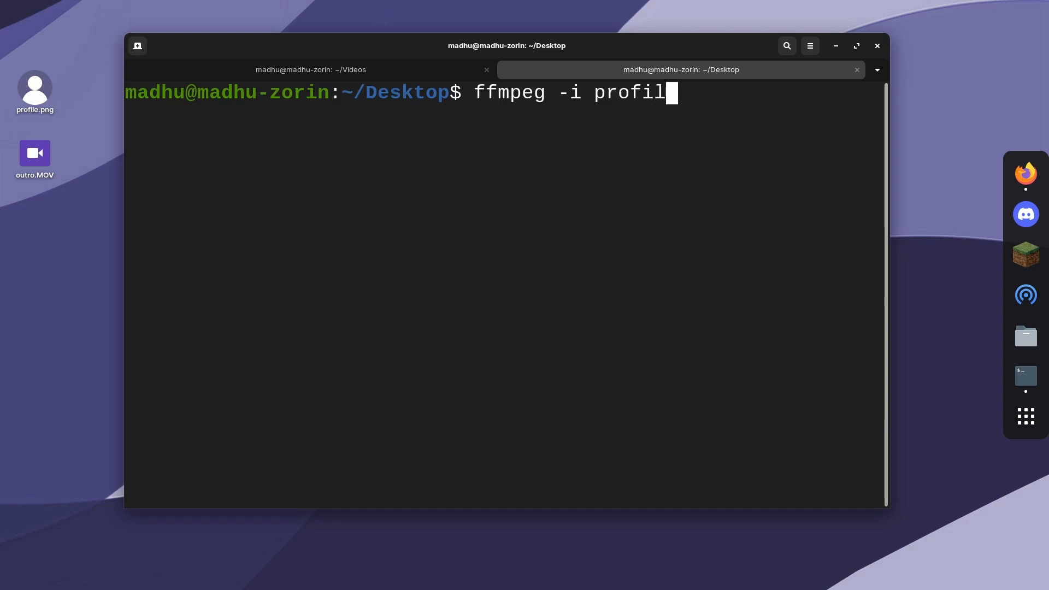
{"action": "type", "text": "e.png"}
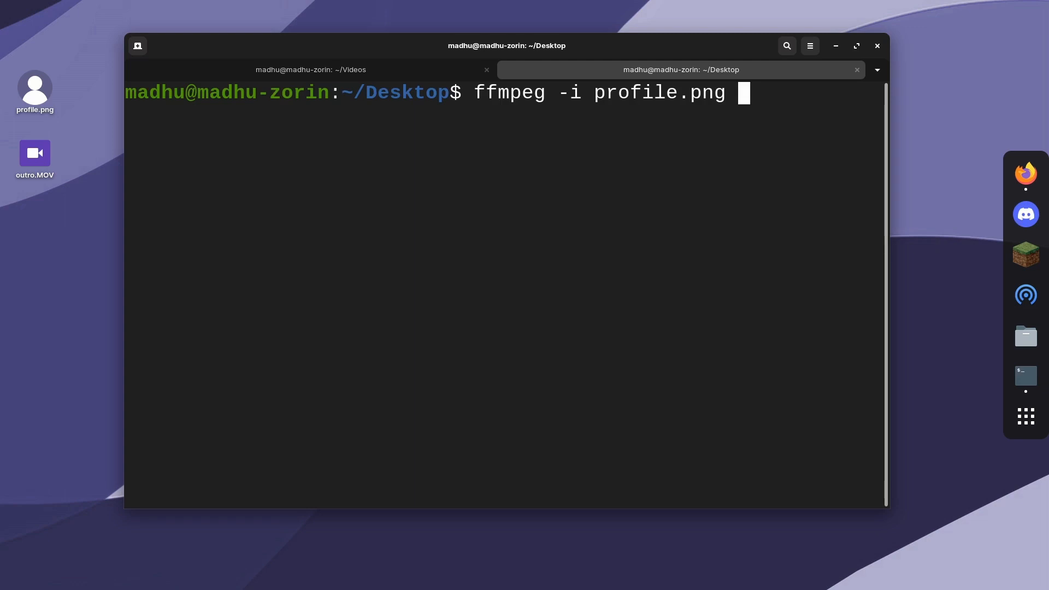
{"action": "type", "text": "profile"}
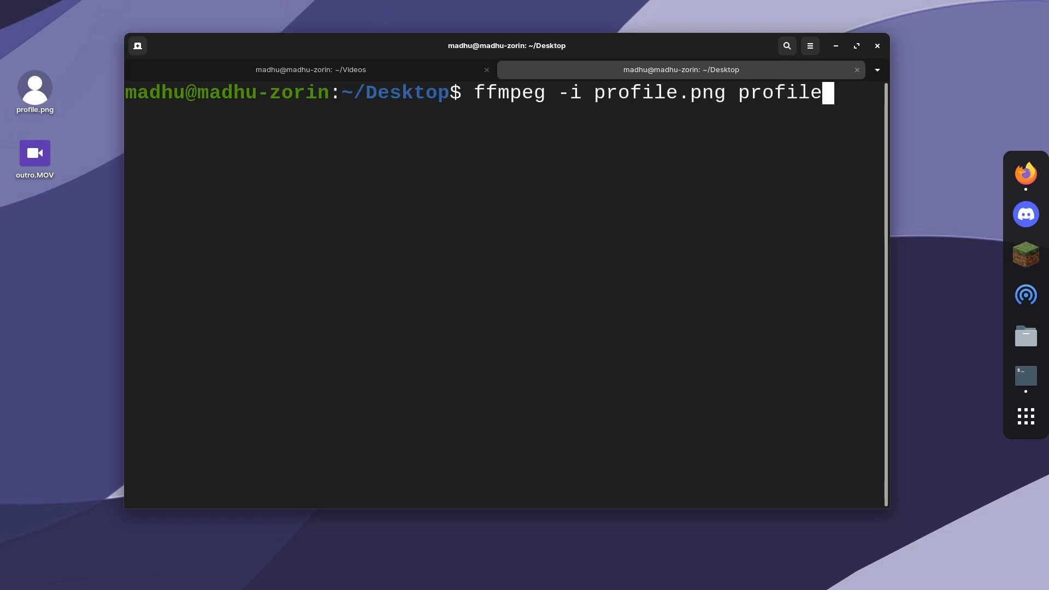
{"action": "type", "text": "."}
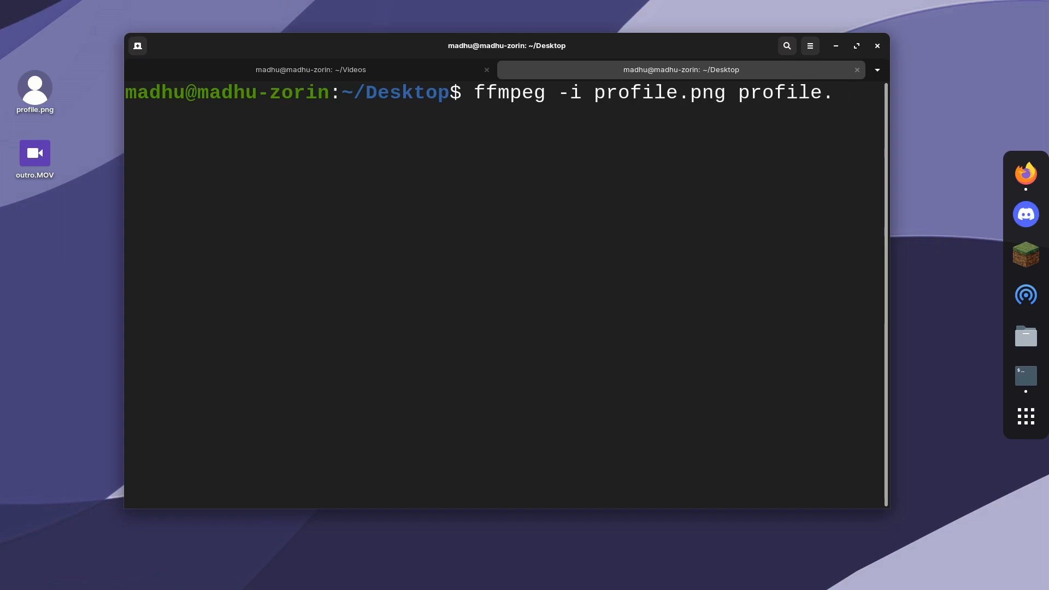
{"action": "type", "text": "jpeg"}
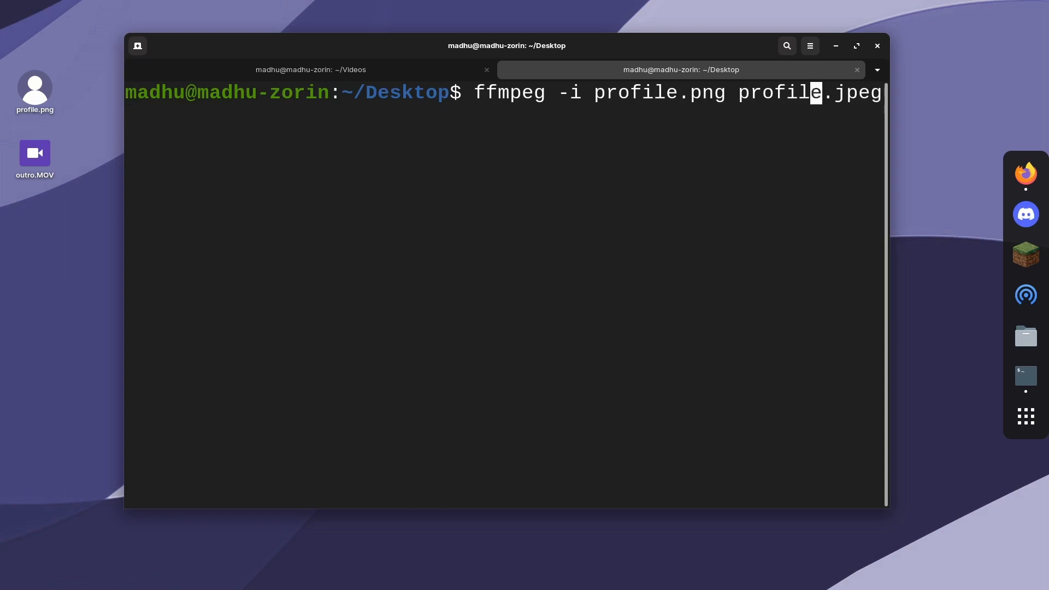
Step: Run the PNG-to-JPEG conversion, then open and close profile.jpeg to verify it
{"action": "type", "text": "/"}
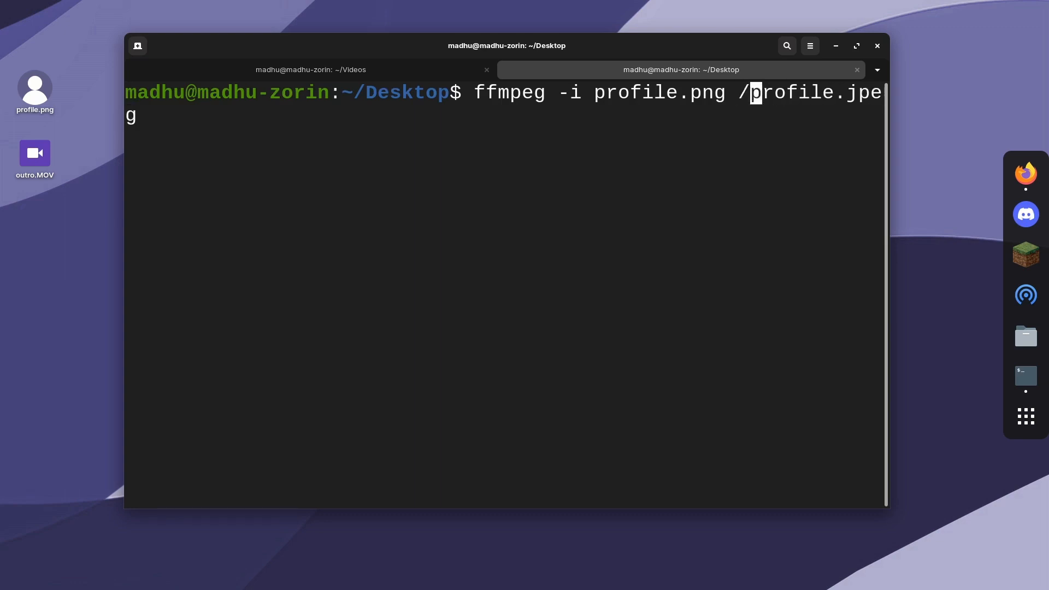
{"action": "type", "text": "home/madhu"}
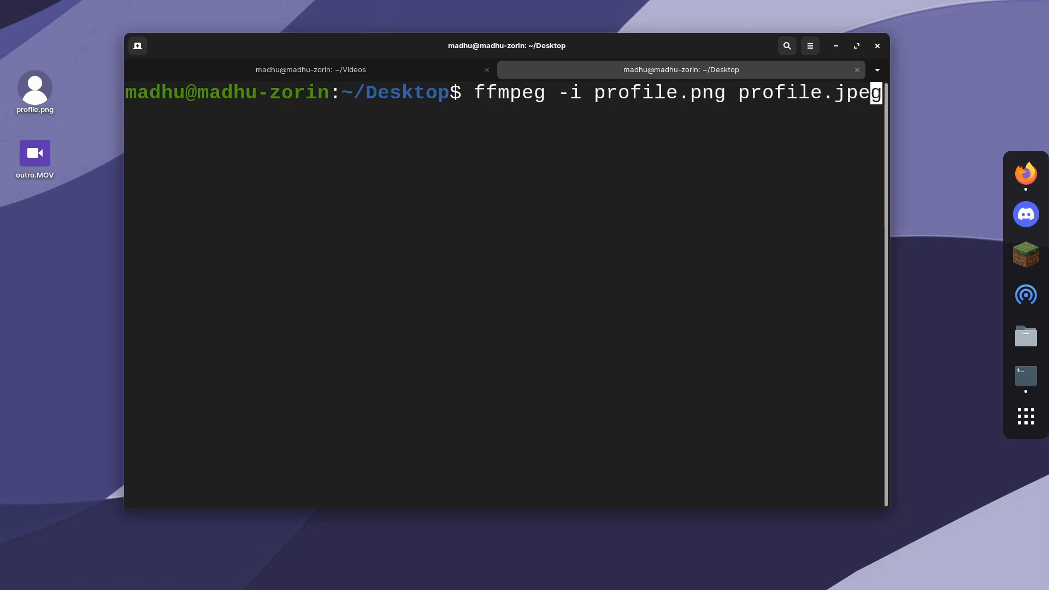
{"action": "key", "text": "Return"}
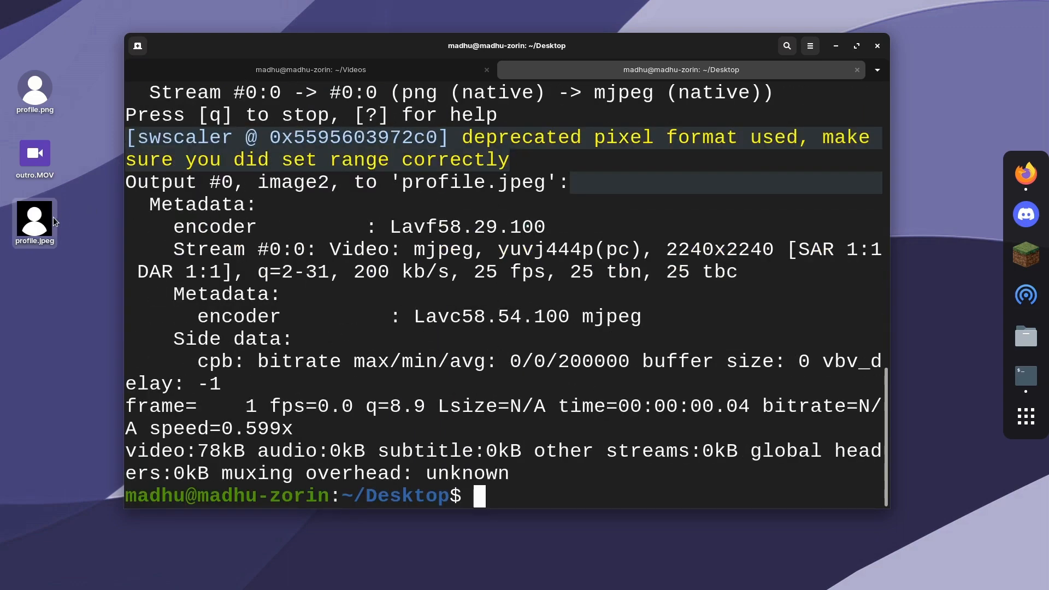
{"action": "double_click", "coordinate": [34, 217]}
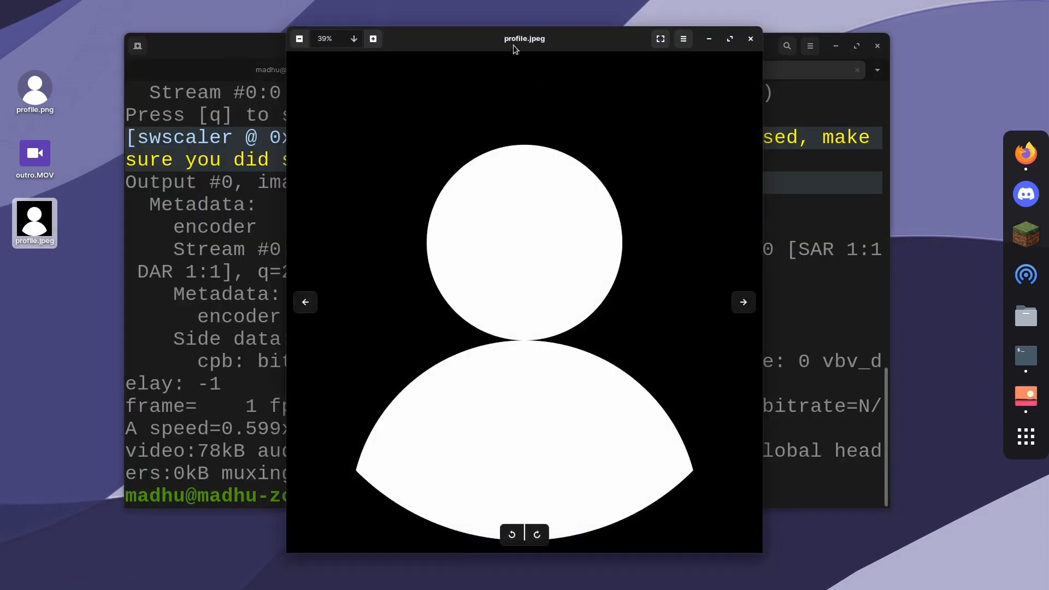
{"action": "left_click", "coordinate": [749, 39]}
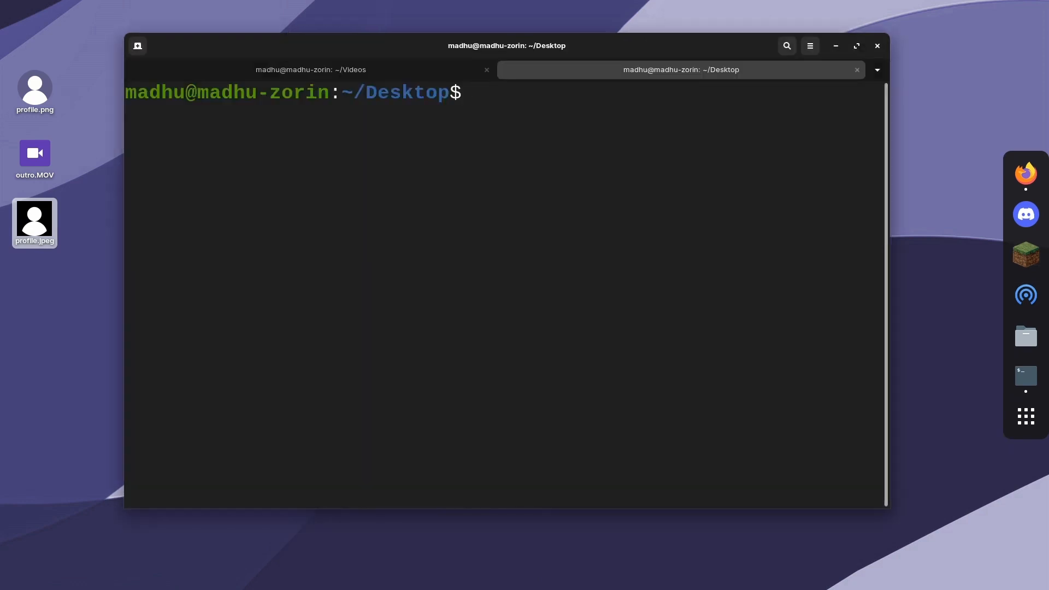
Step: Convert outro.MOV to outro.mp4 with ffmpeg, then play and close outro.mp4
{"action": "type", "text": "ffmpeg -i"}
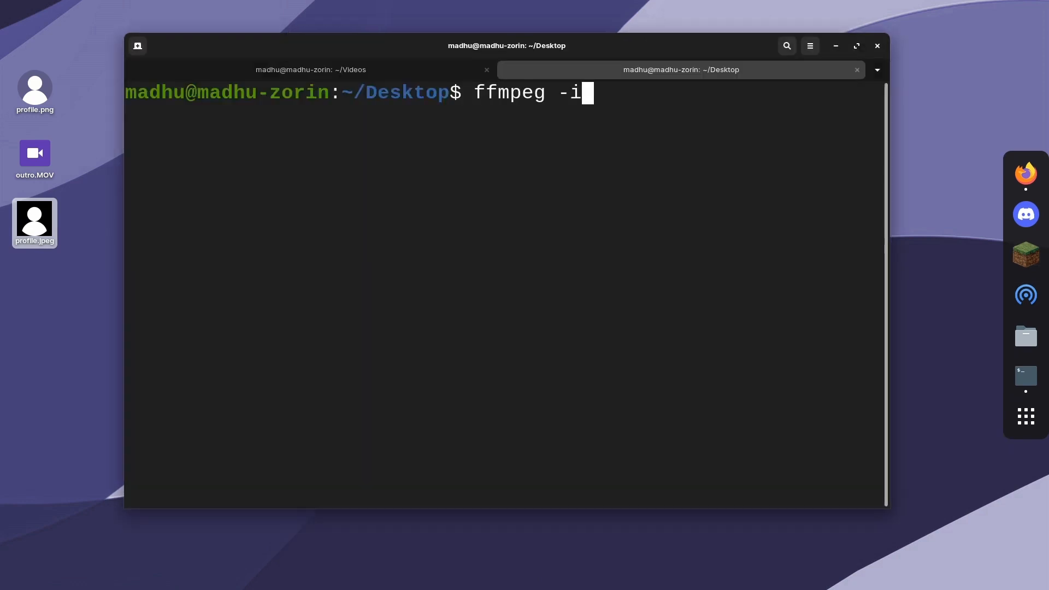
{"action": "type", "text": "out"}
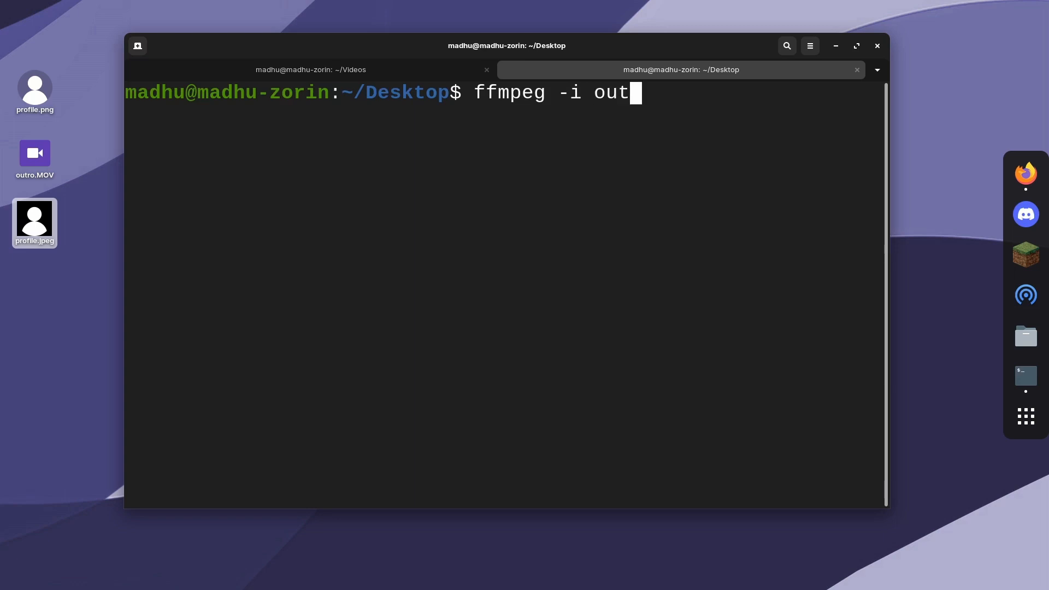
{"action": "type", "text": "ro.MOV"}
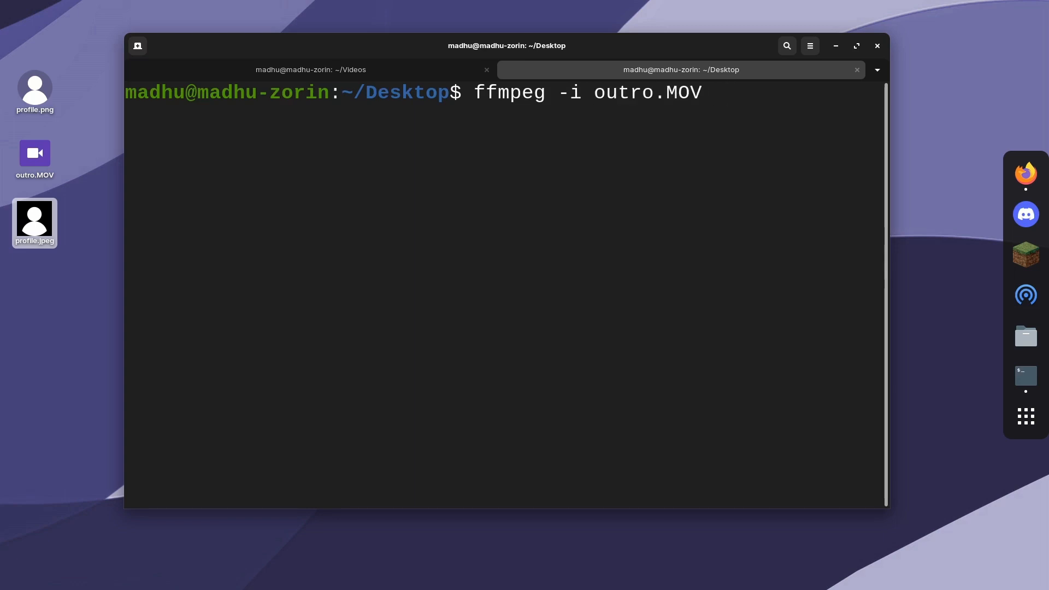
{"action": "type", "text": "outro"}
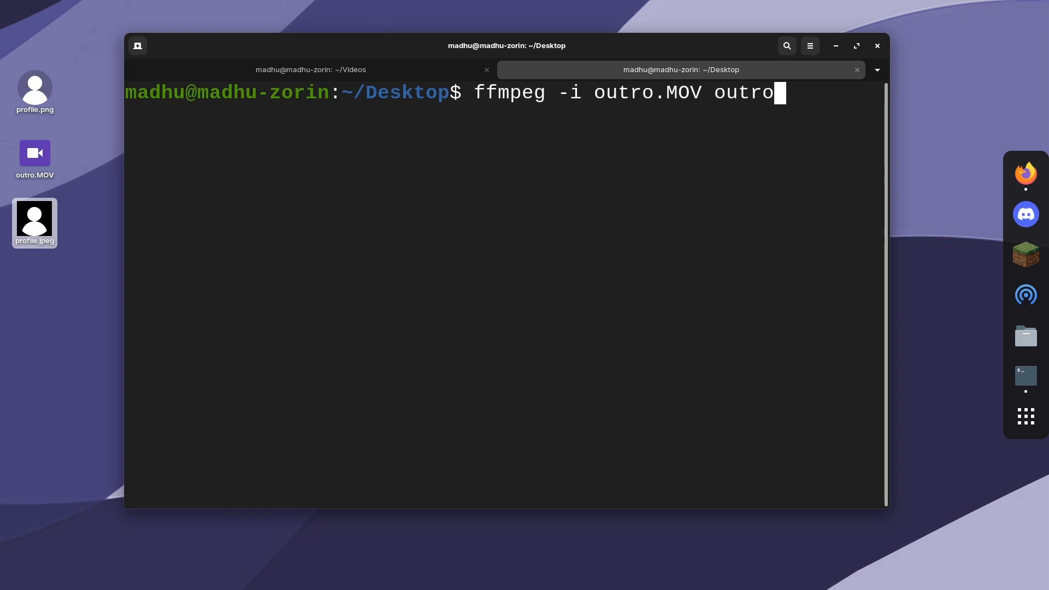
{"action": "type", "text": ".mp4"}
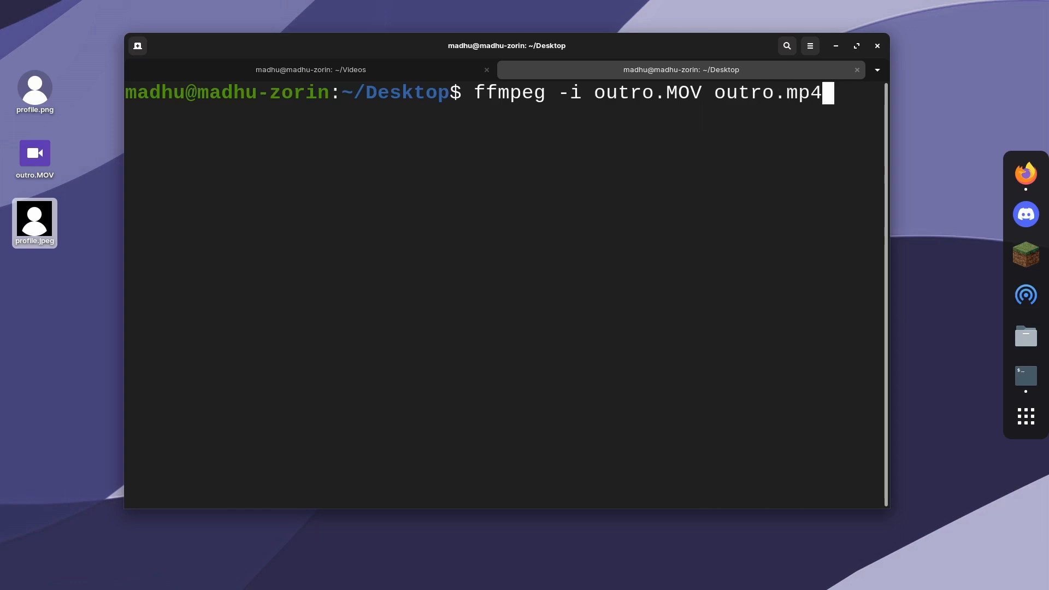
{"action": "key", "text": "Return"}
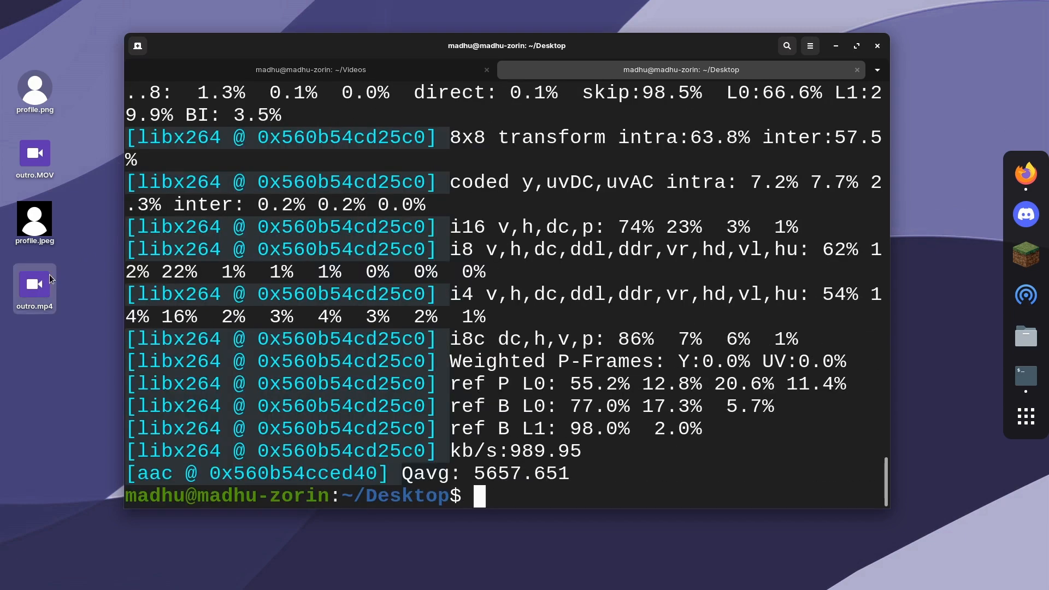
{"action": "double_click", "coordinate": [34, 288]}
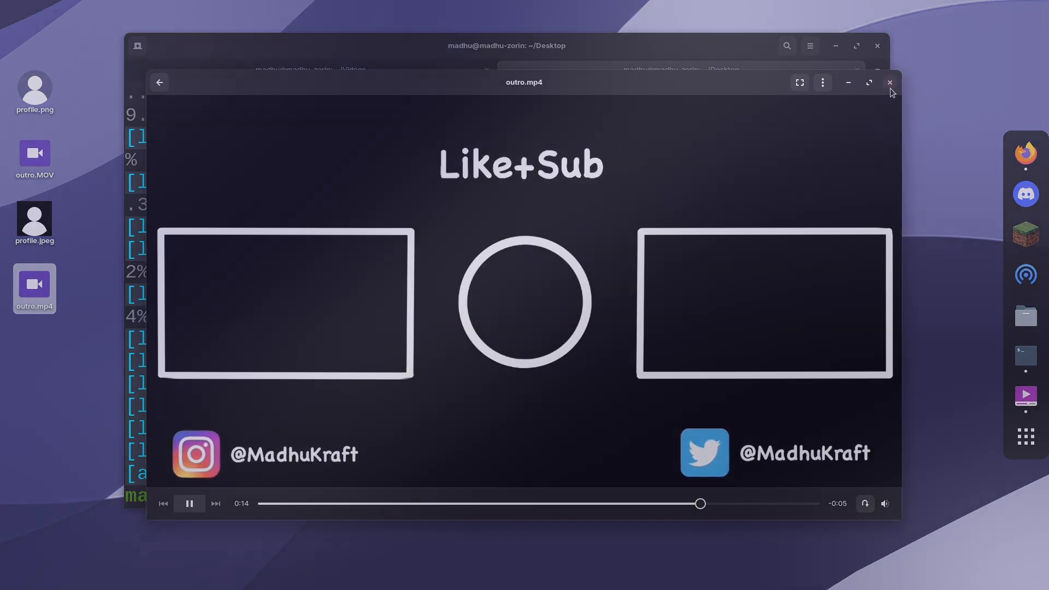
{"action": "left_click", "coordinate": [891, 83]}
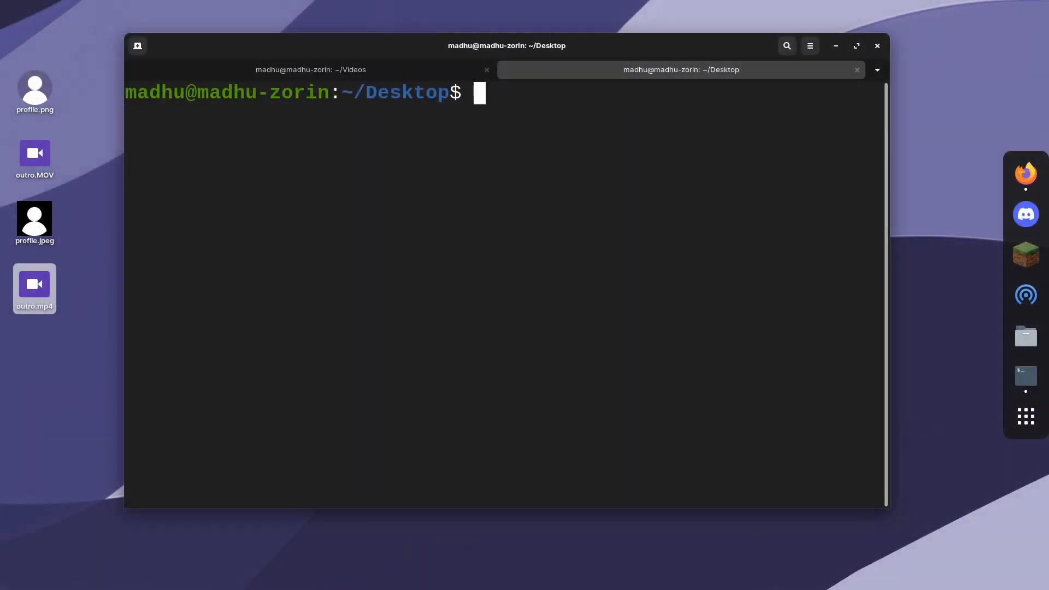
Step: Run ffmpeg -formats and scroll through the supported file formats list
{"action": "type", "text": "ffm"}
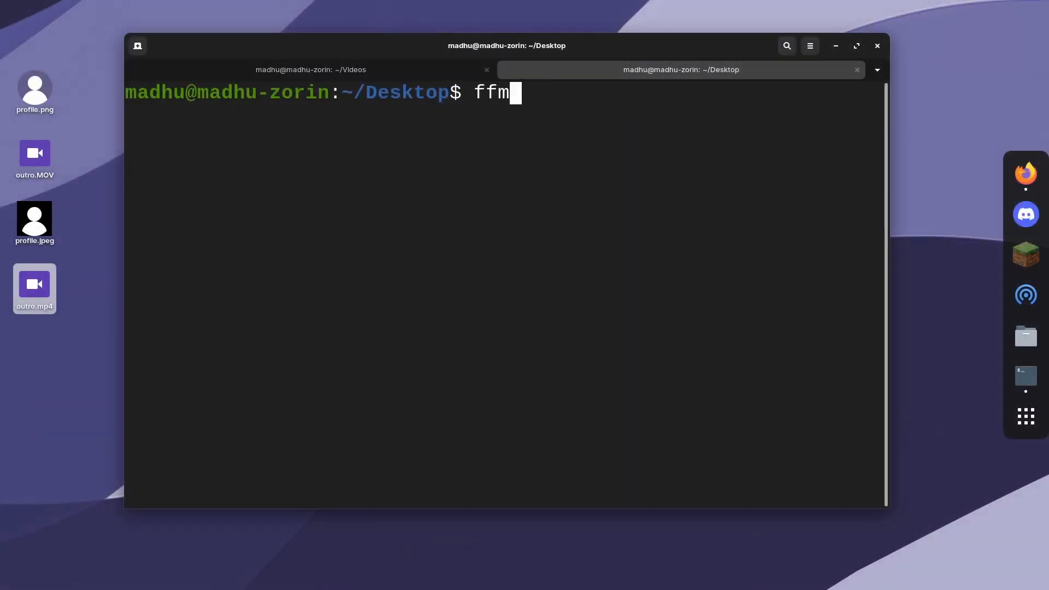
{"action": "type", "text": "peg -f"}
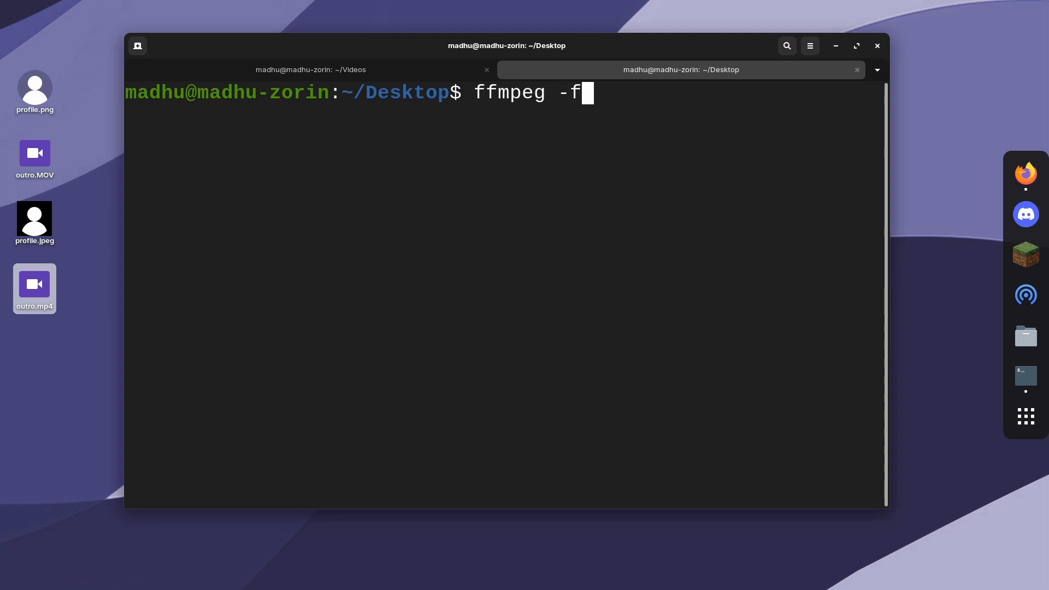
{"action": "key", "text": "Return"}
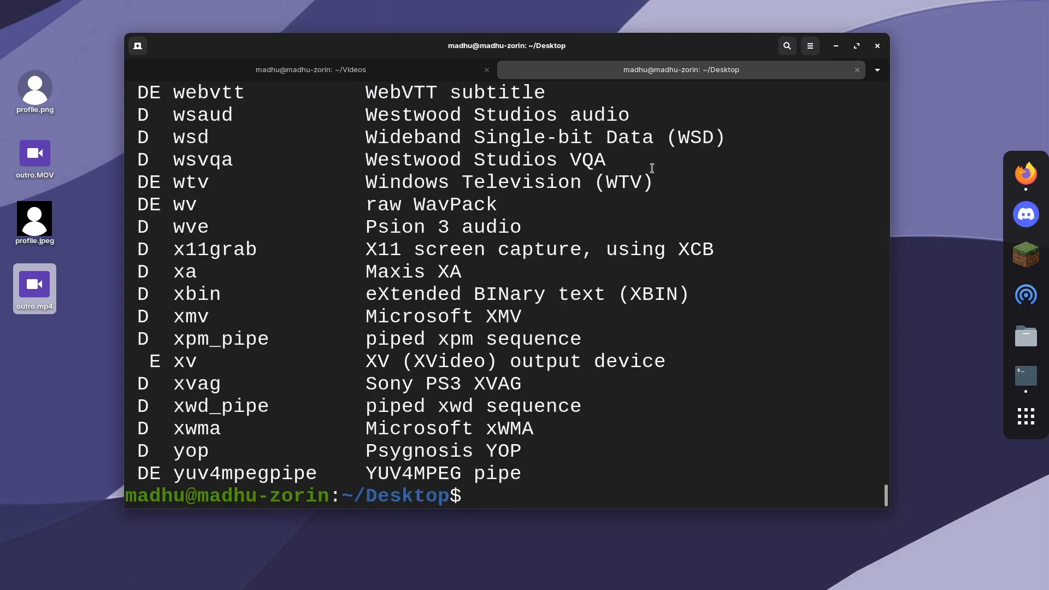
{"action": "scroll", "scroll_direction": "up", "scroll_amount": 3}
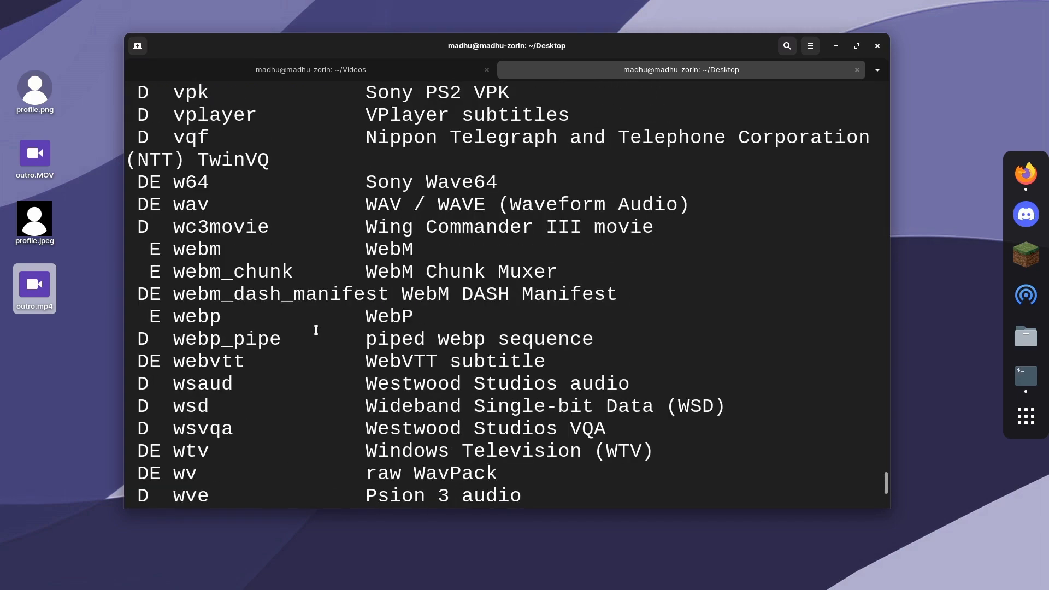
{"action": "scroll", "scroll_direction": "up", "scroll_amount": 3}
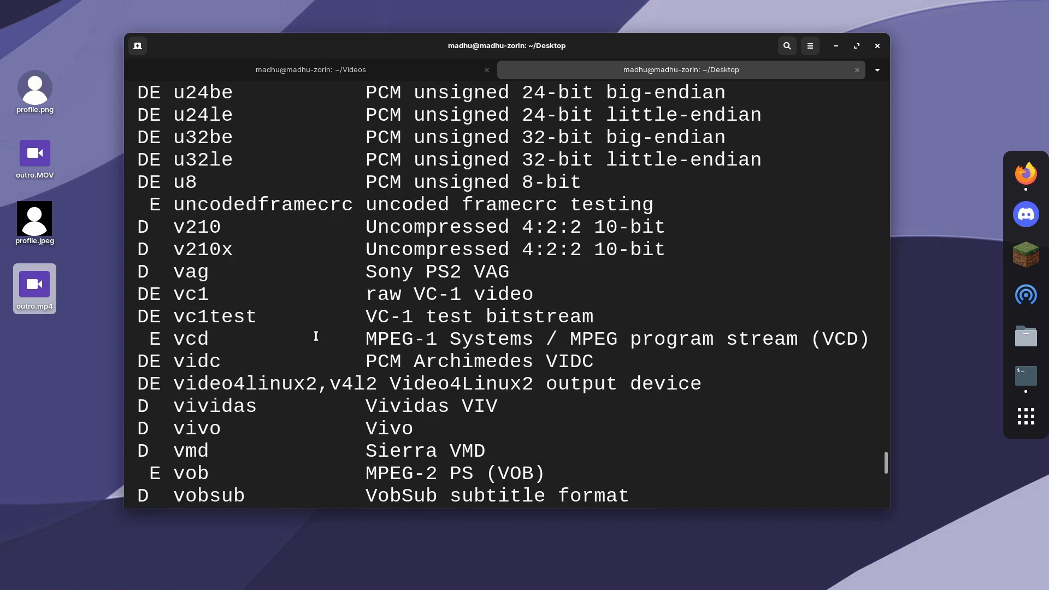
{"action": "scroll", "scroll_direction": "up", "scroll_amount": 3}
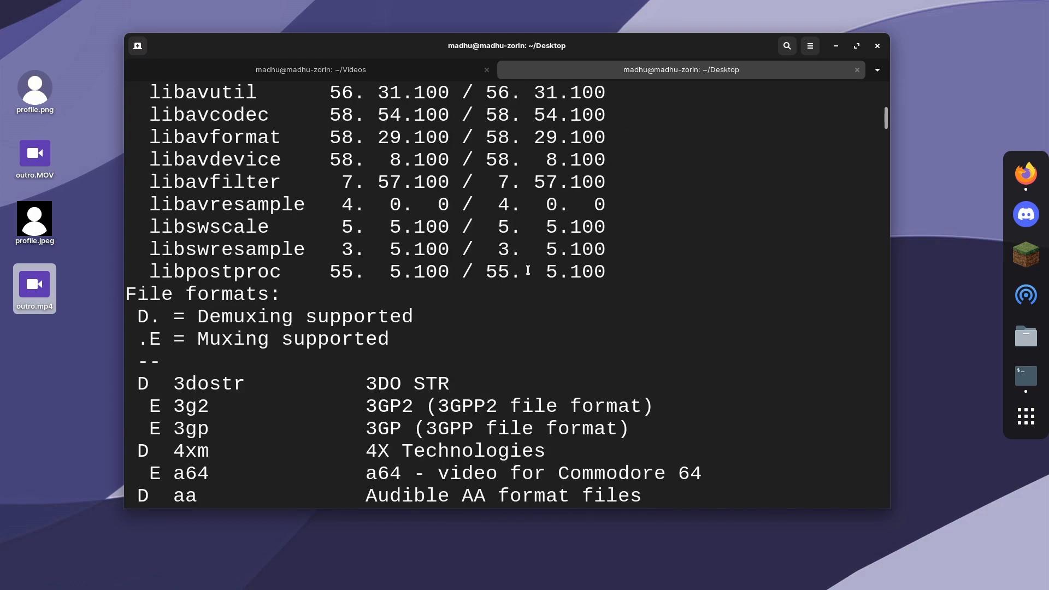
{"action": "scroll", "scroll_direction": "down", "scroll_amount": 3}
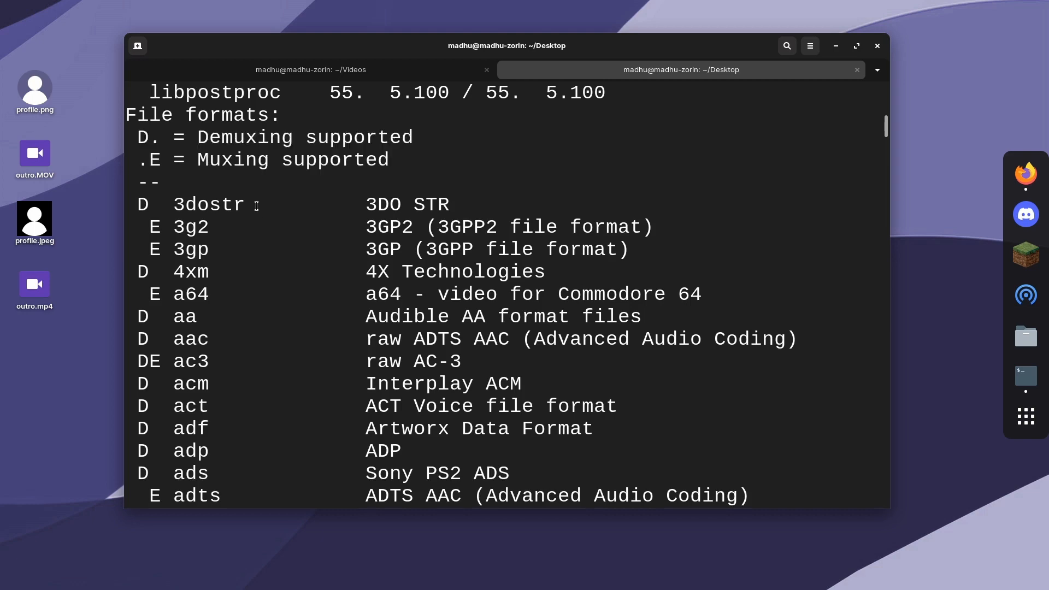
{"action": "scroll", "scroll_direction": "down", "scroll_amount": 3}
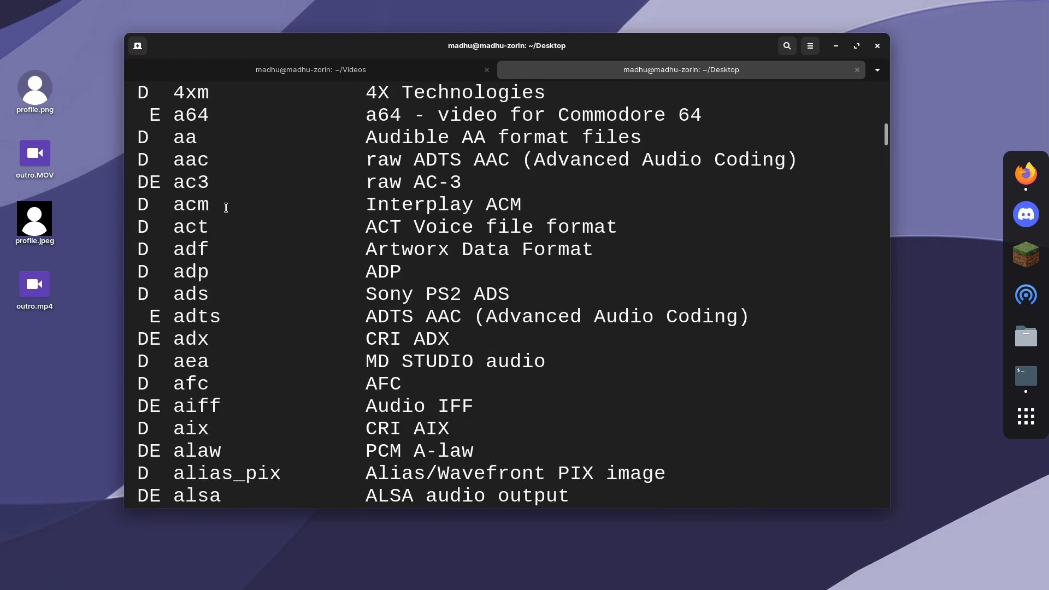
{"action": "scroll", "scroll_direction": "up", "scroll_amount": 3}
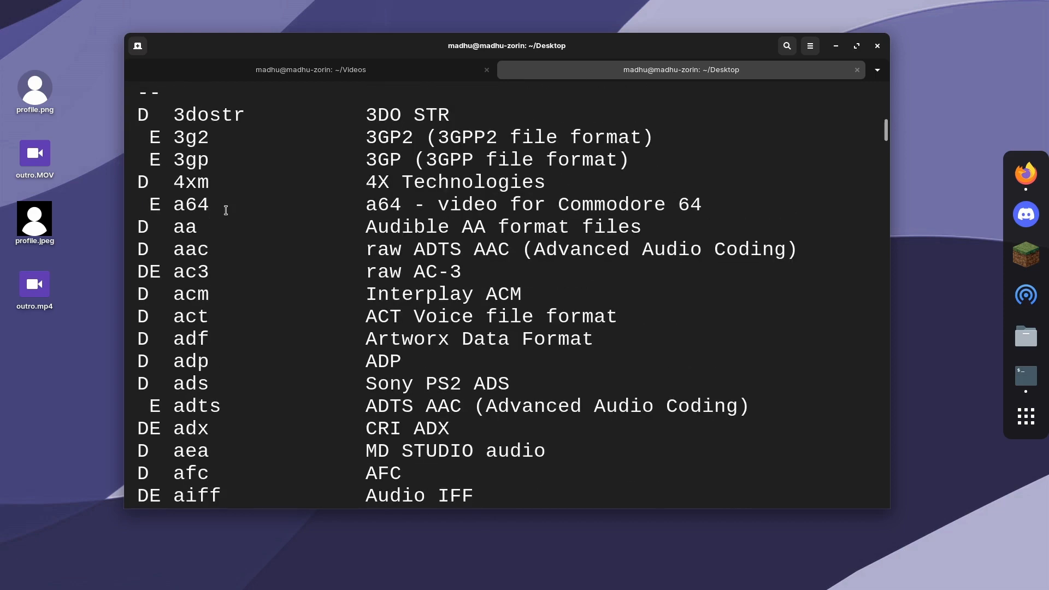
{"action": "scroll", "scroll_direction": "down", "scroll_amount": 3}
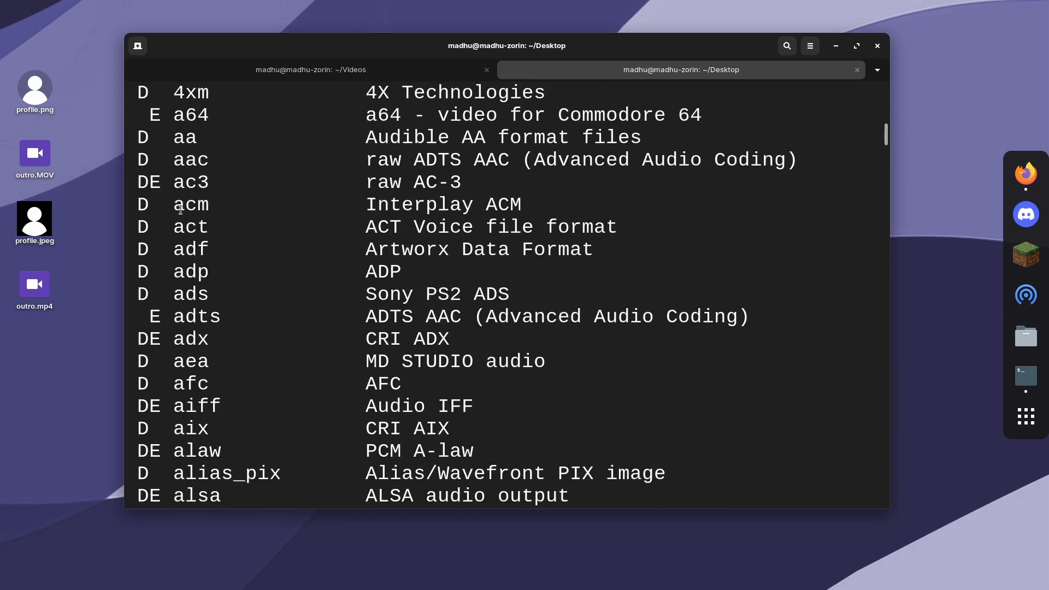
{"action": "double_click", "coordinate": [191, 160]}
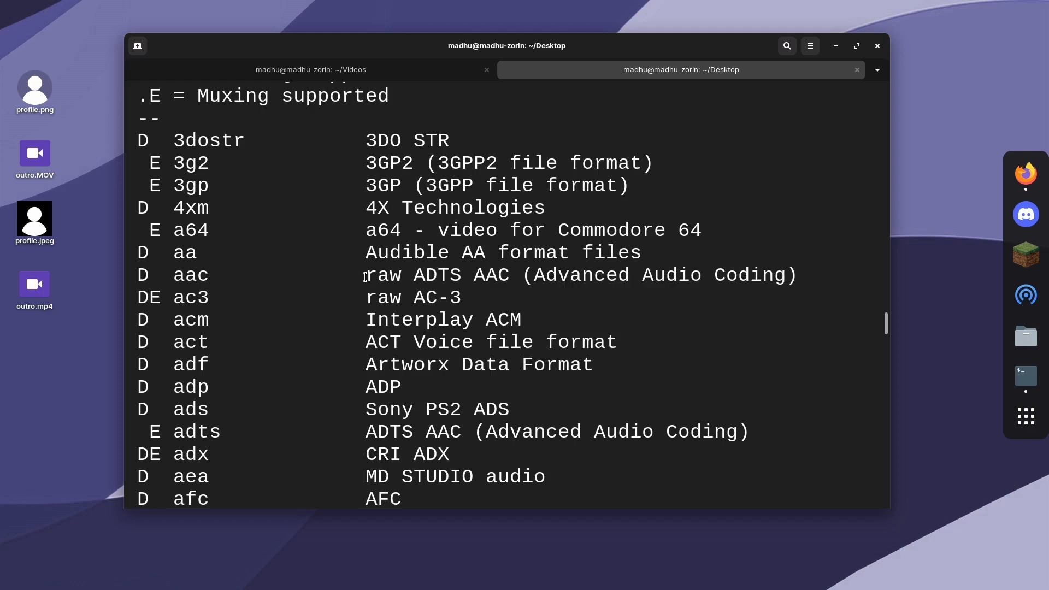
{"action": "scroll", "scroll_direction": "down", "scroll_amount": 3}
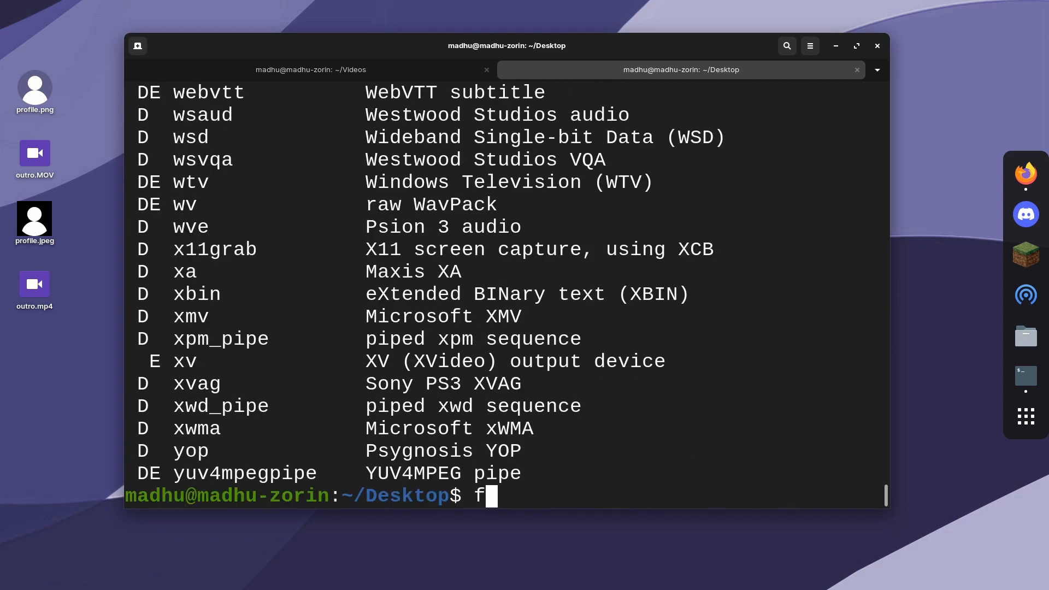
Step: Run ffmpeg -formats | grep mp4 and review the MP4 and QuickTime/MOV entries
{"action": "type", "text": "fmpeg -"}
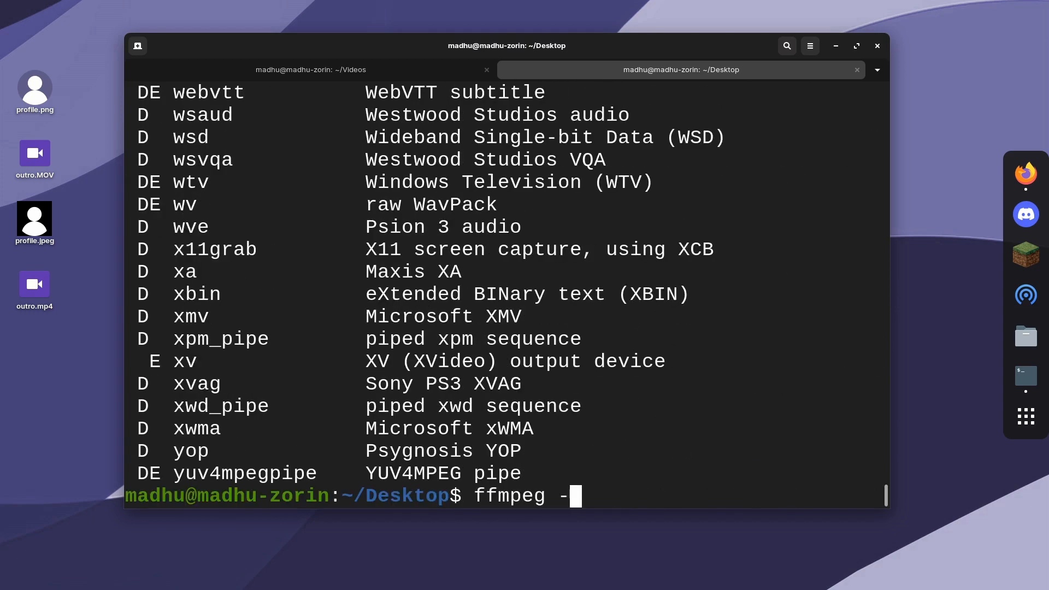
{"action": "type", "text": "formats"}
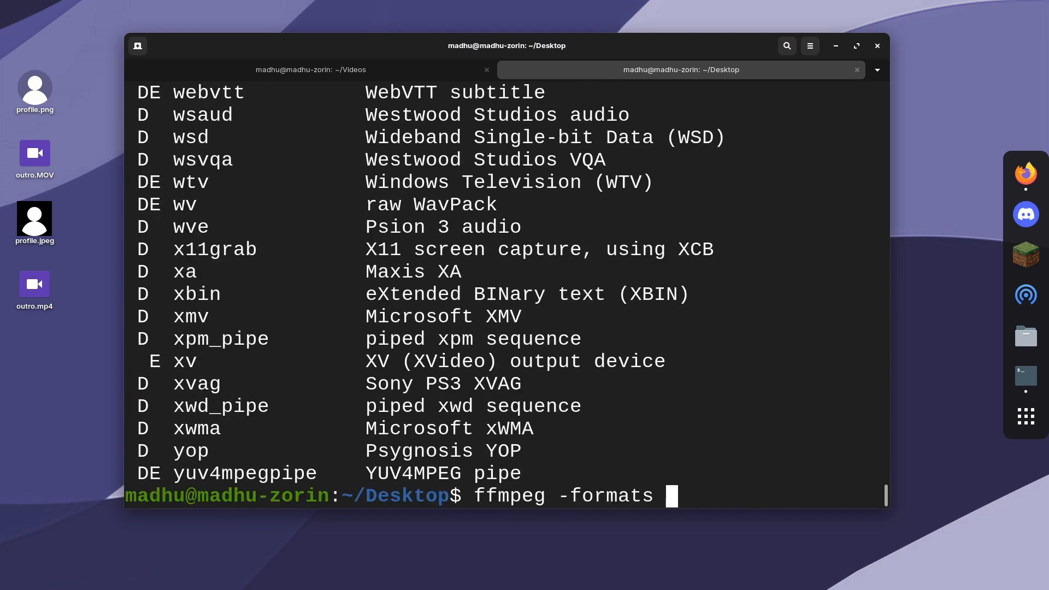
{"action": "type", "text": "| grep"}
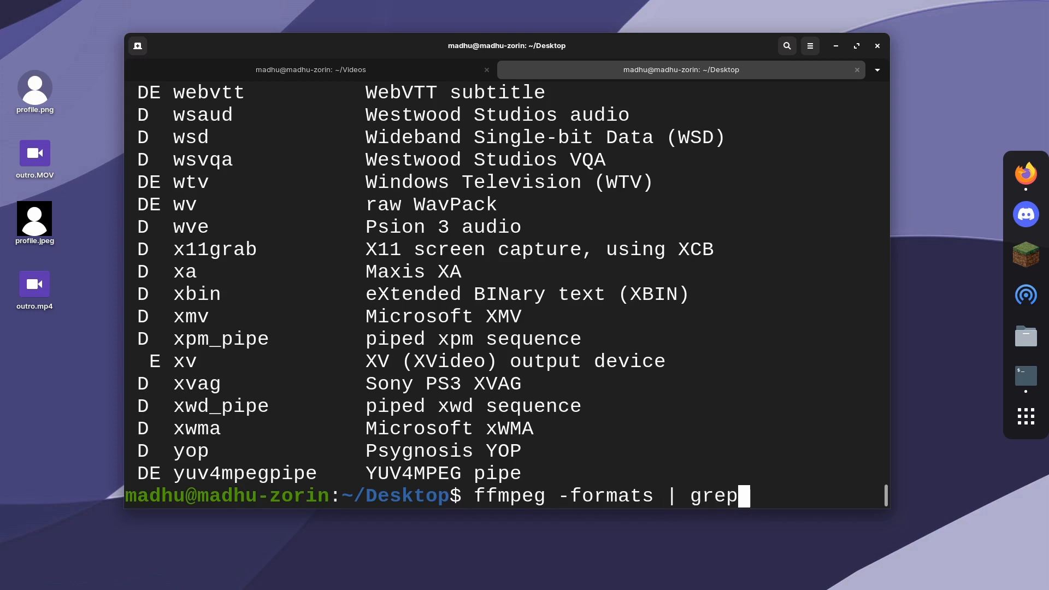
{"action": "type", "text": "mp4"}
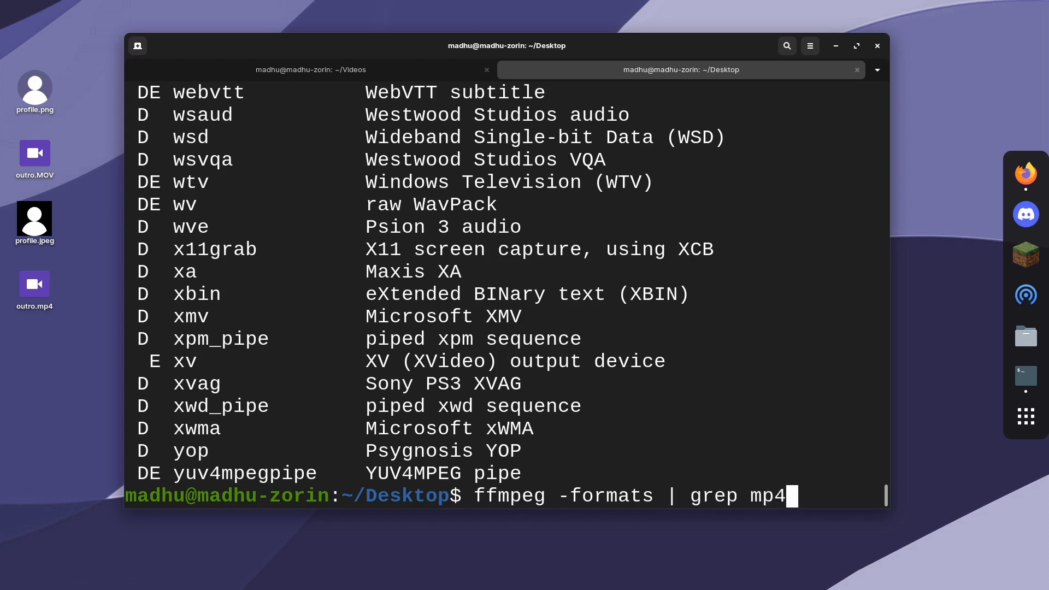
{"action": "key", "text": "Return"}
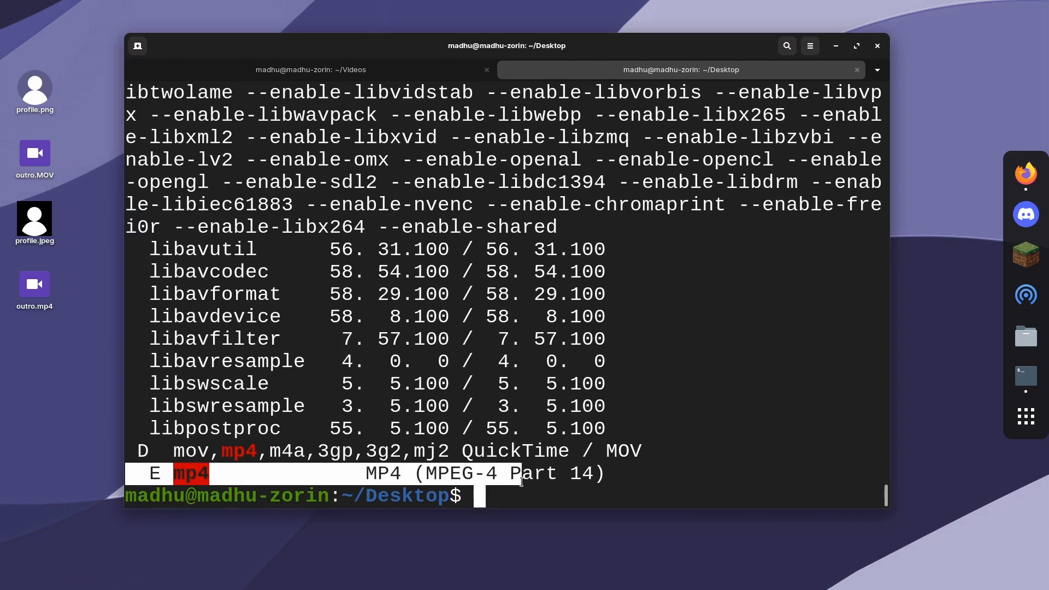
{"action": "scroll", "scroll_direction": "down", "scroll_amount": 3}
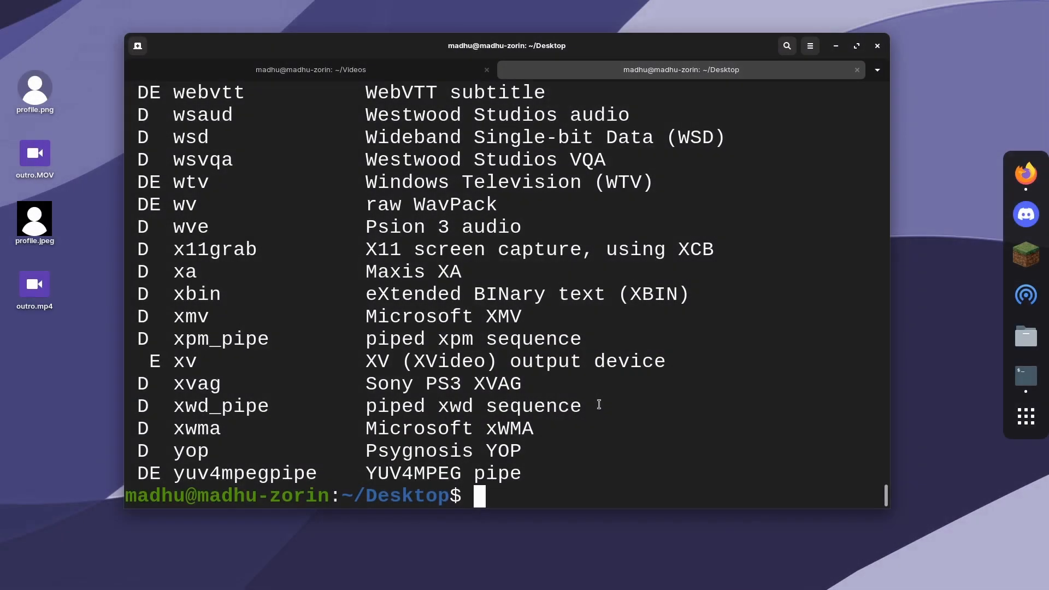
Step: Run ffmpeg -codecs and scroll through the codec list and capability legend
{"action": "type", "text": "ffmpeg -codec"}
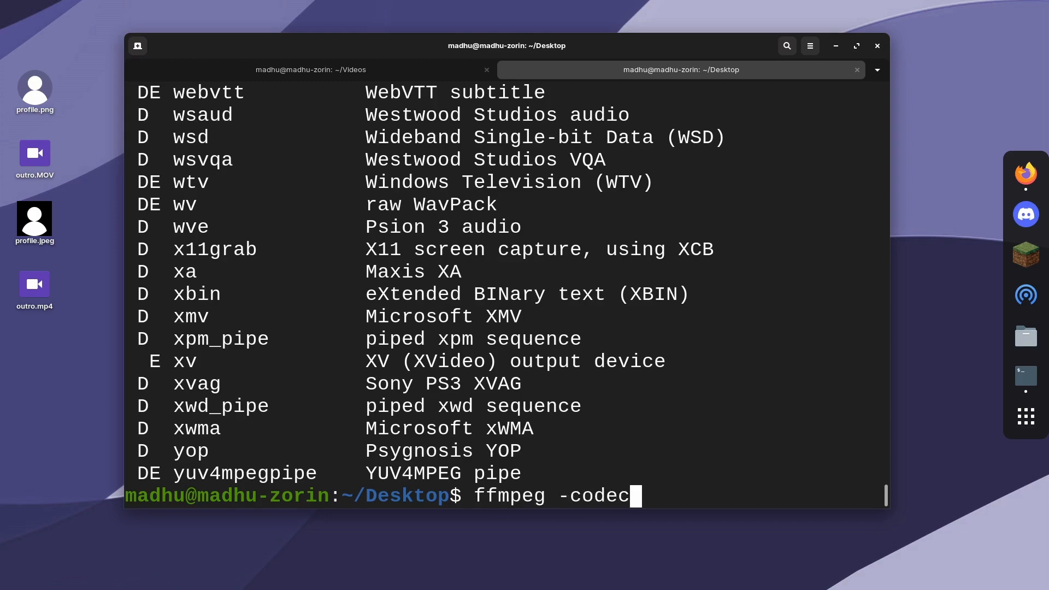
{"action": "key", "text": "Return"}
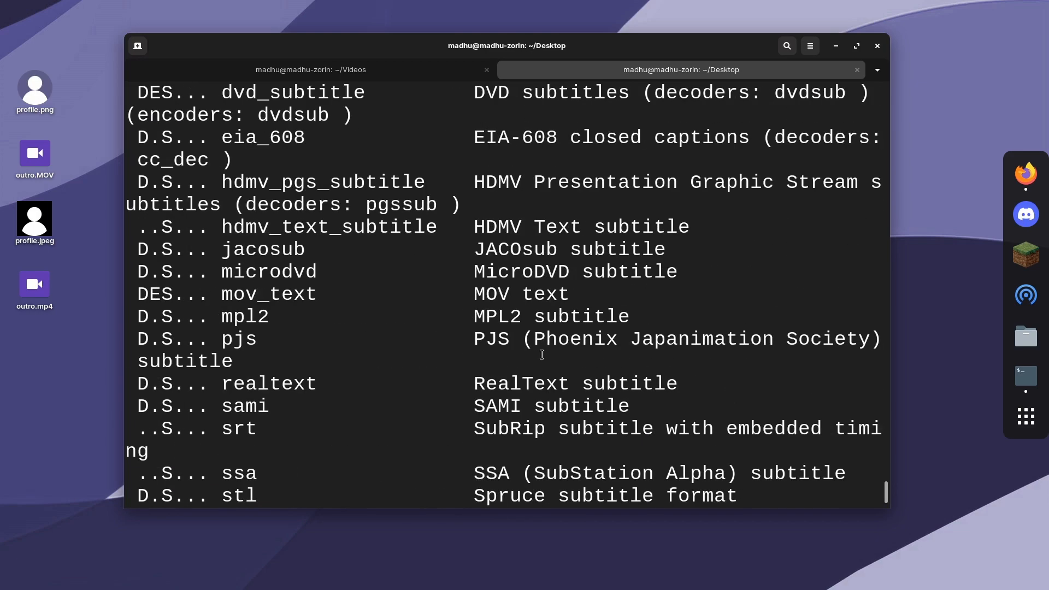
{"action": "scroll", "scroll_direction": "up", "scroll_amount": 3}
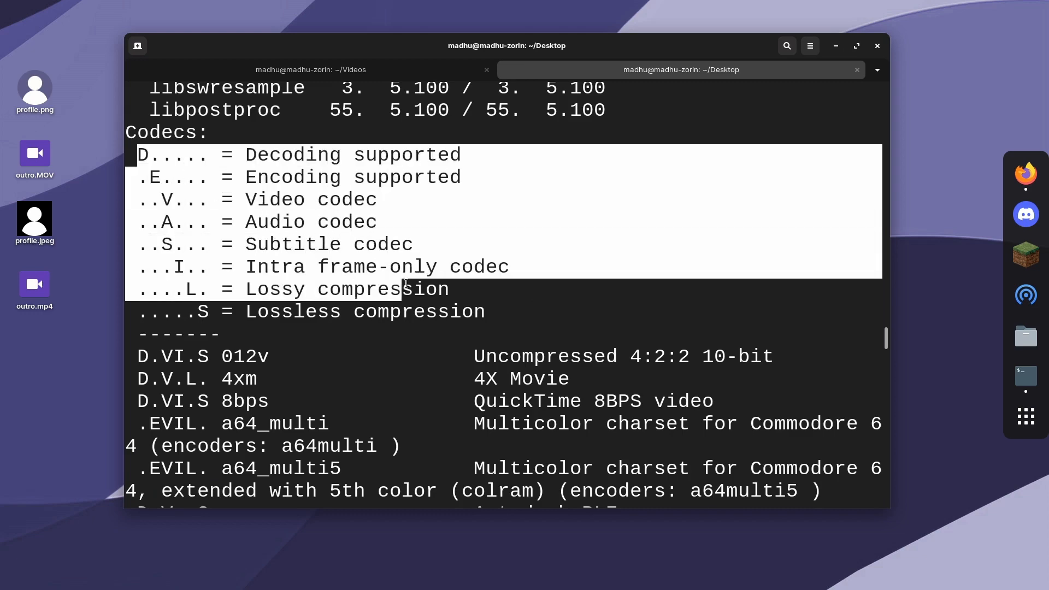
{"action": "scroll", "scroll_direction": "down", "scroll_amount": 3}
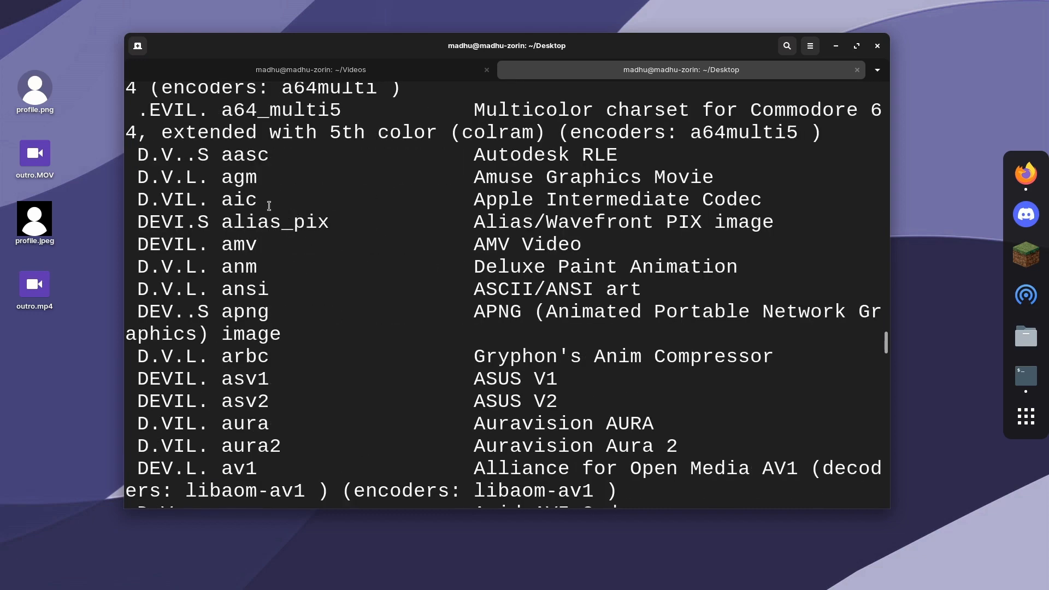
{"action": "double_click", "coordinate": [238, 244]}
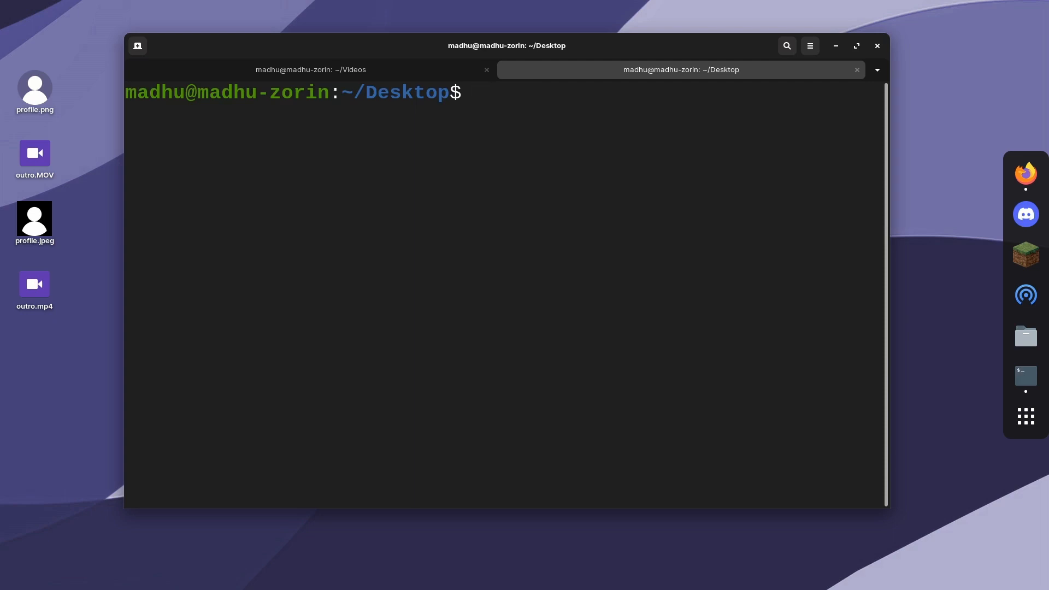
Step: Run ffmpeg to re-encode outro.mp4 into outro264.mp4 using libx264 video and aac audio
{"action": "type", "text": "ffmpeg"}
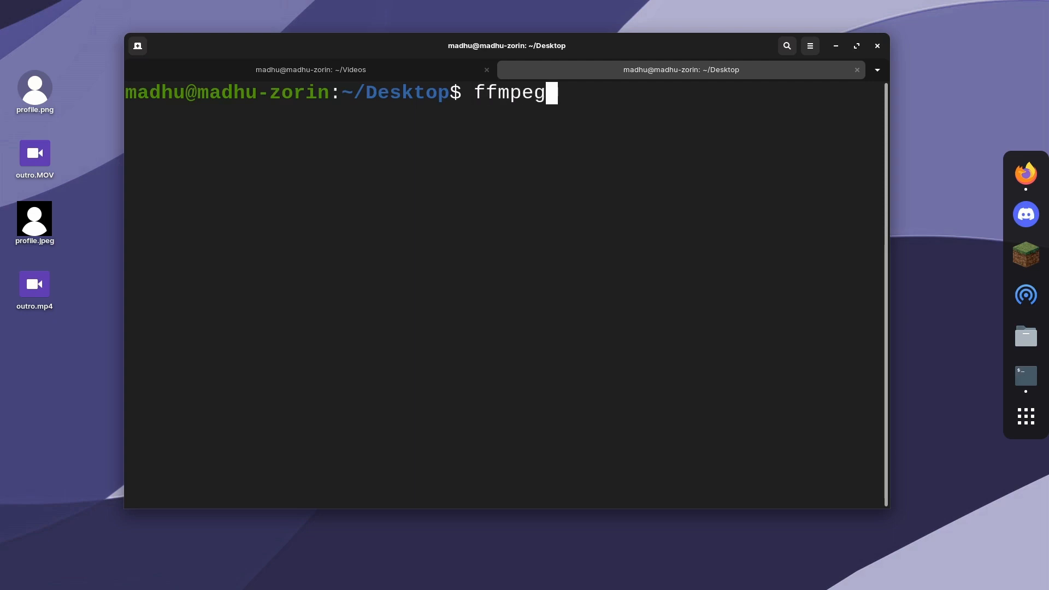
{"action": "type", "text": "-i"}
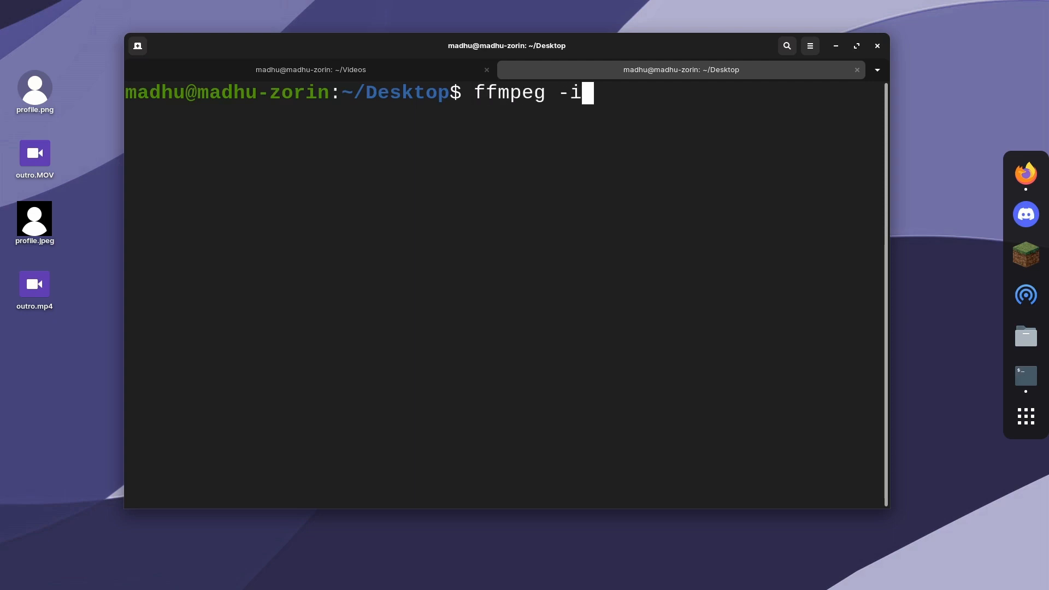
{"action": "type", "text": "outro.M"}
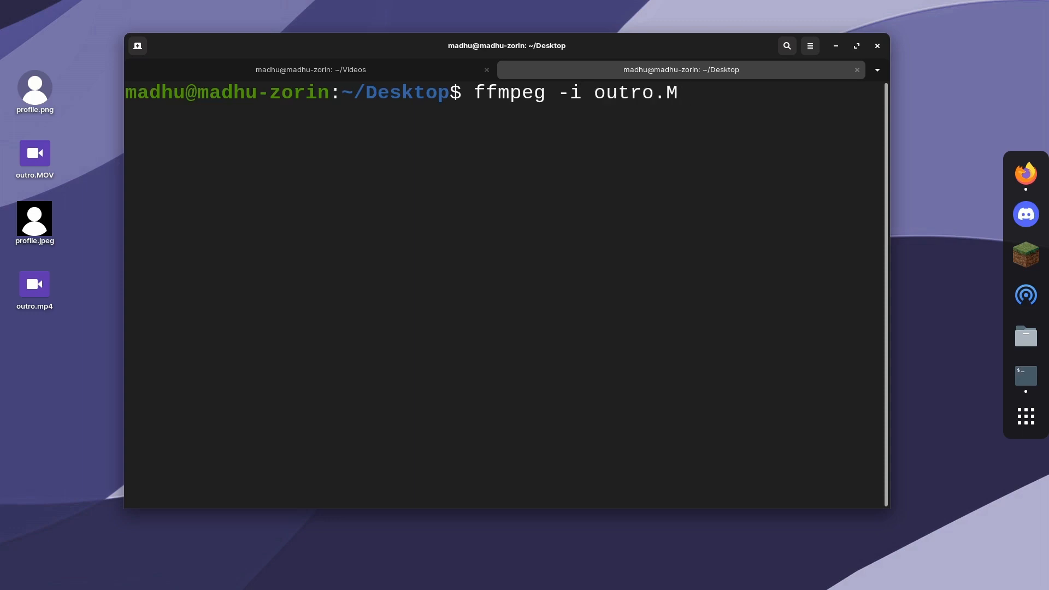
{"action": "type", "text": "p4 -"}
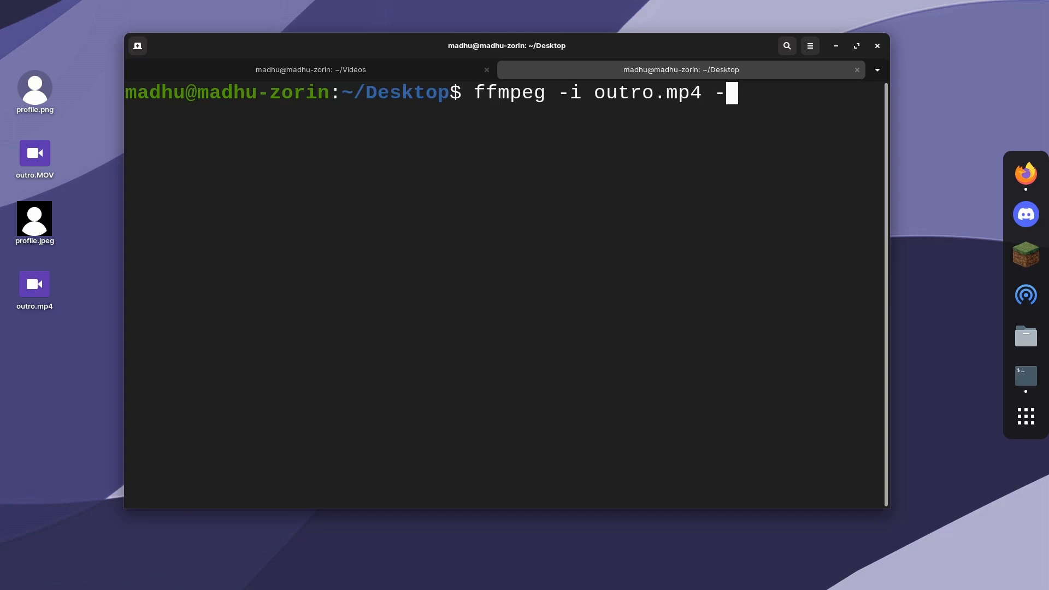
{"action": "type", "text": "vcodec"}
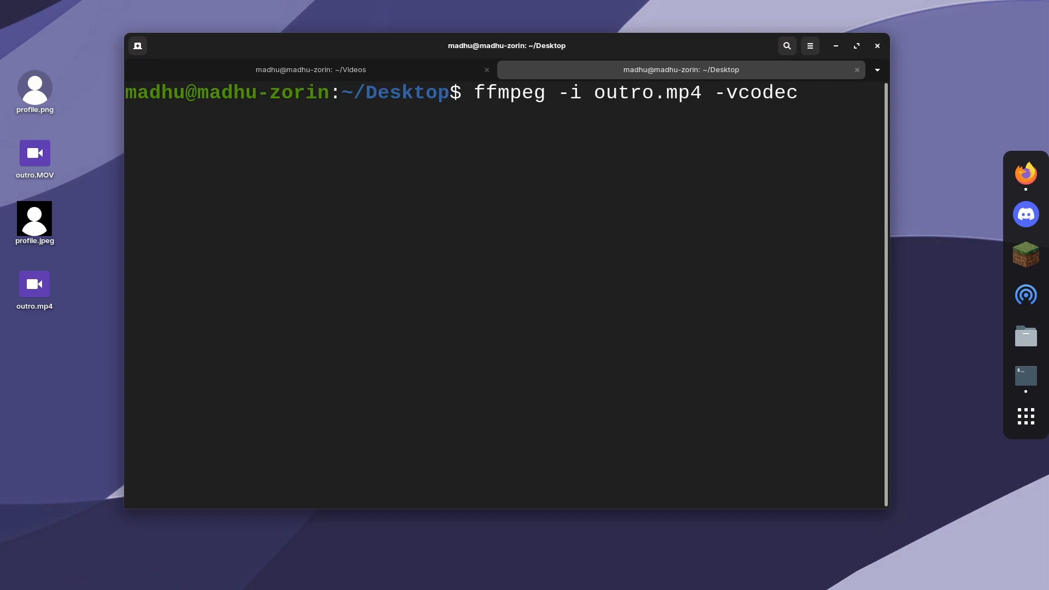
{"action": "type", "text": "l"}
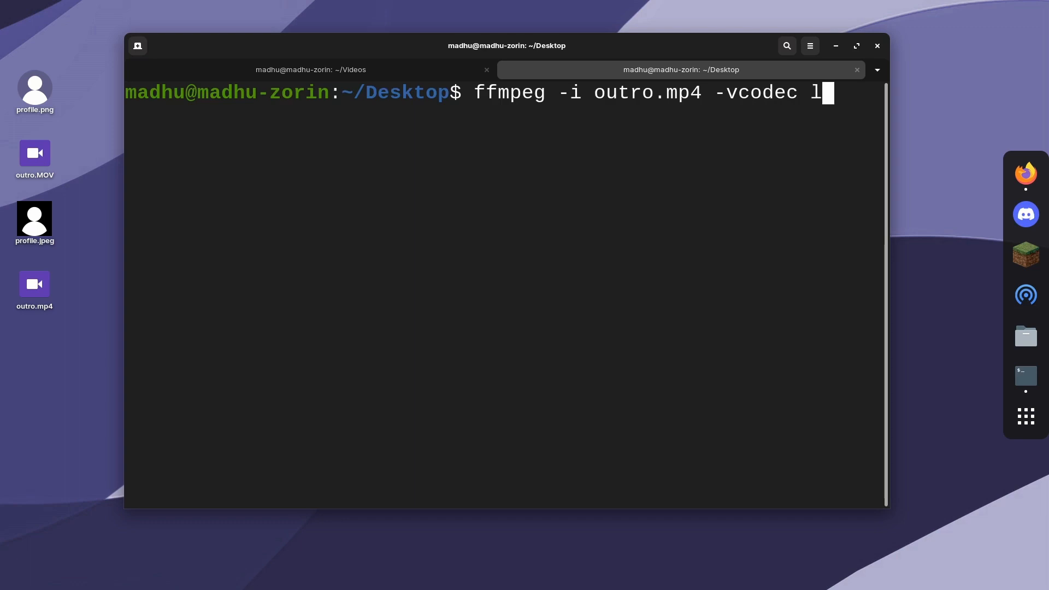
{"action": "type", "text": "ibx2"}
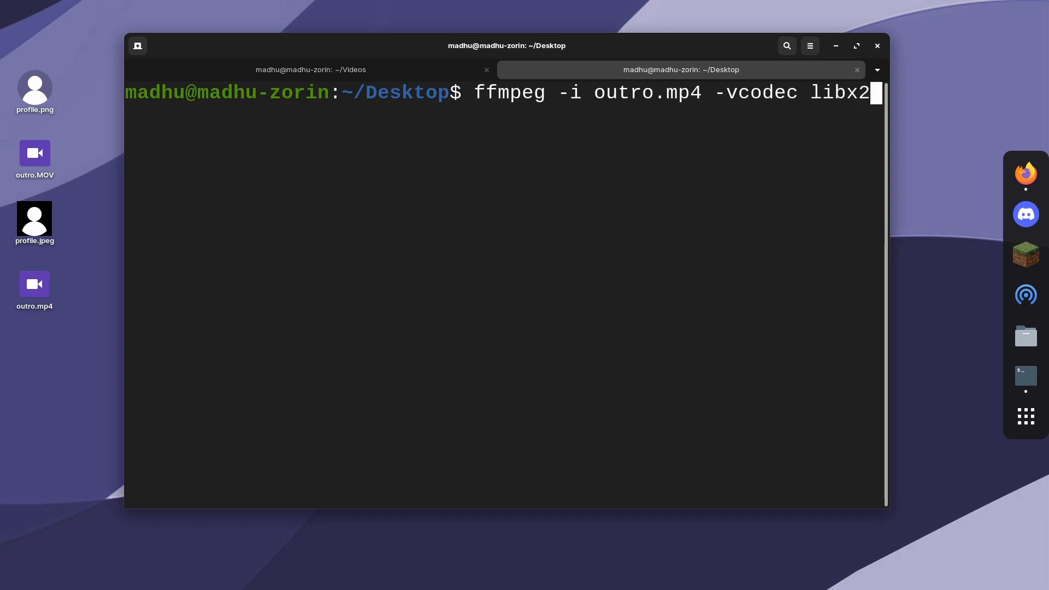
{"action": "type", "text": "64"}
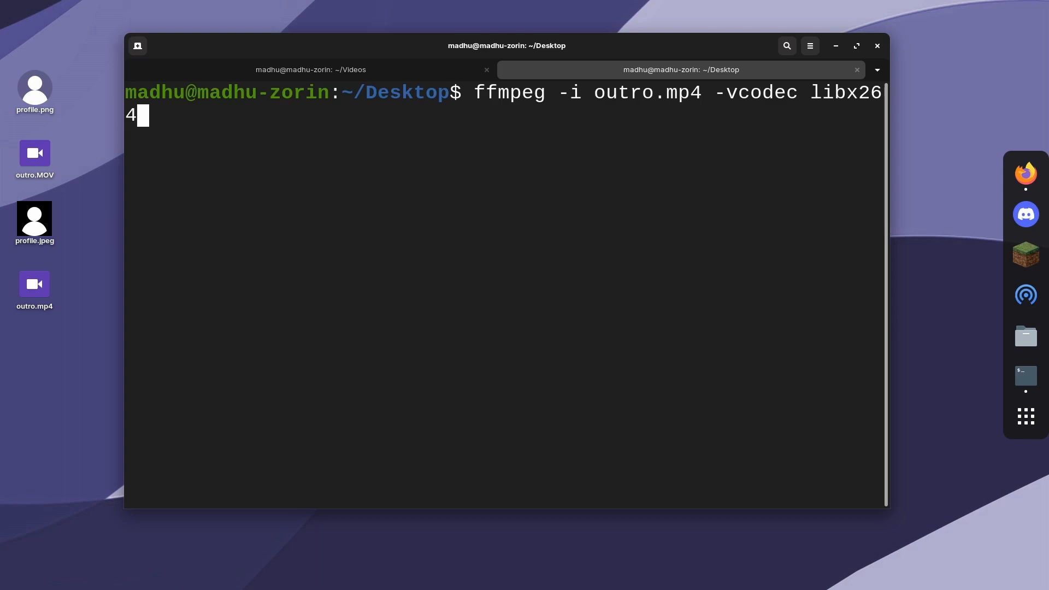
{"action": "type", "text": "-"}
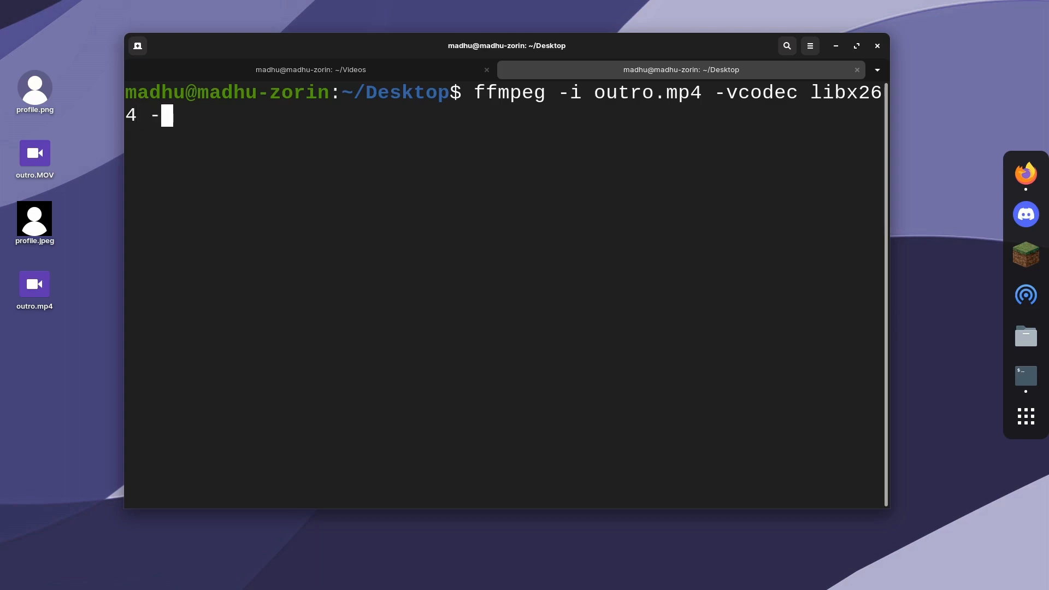
{"action": "type", "text": "acodec"}
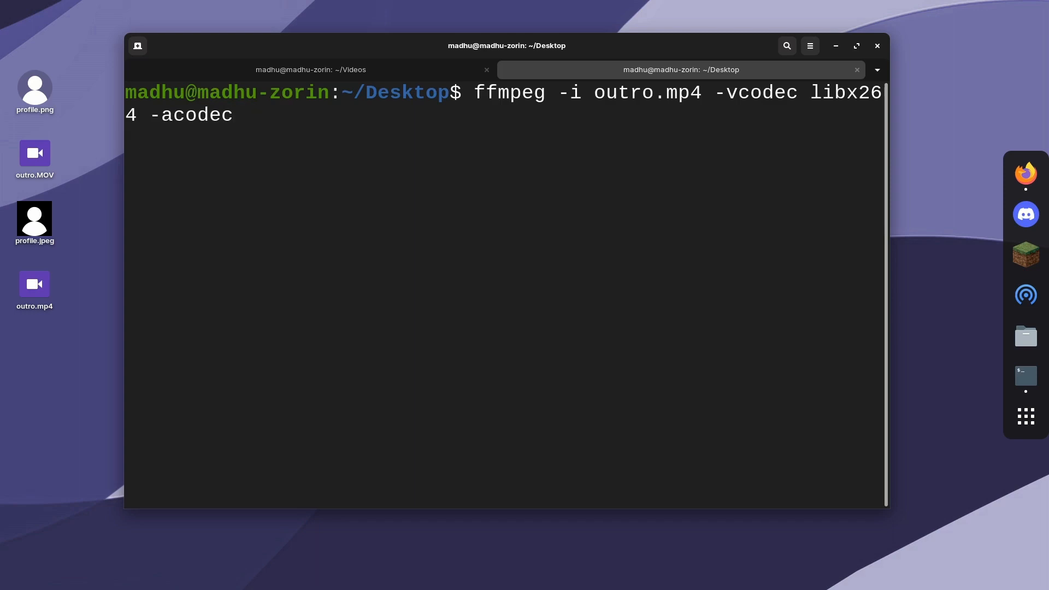
{"action": "type", "text": "a"}
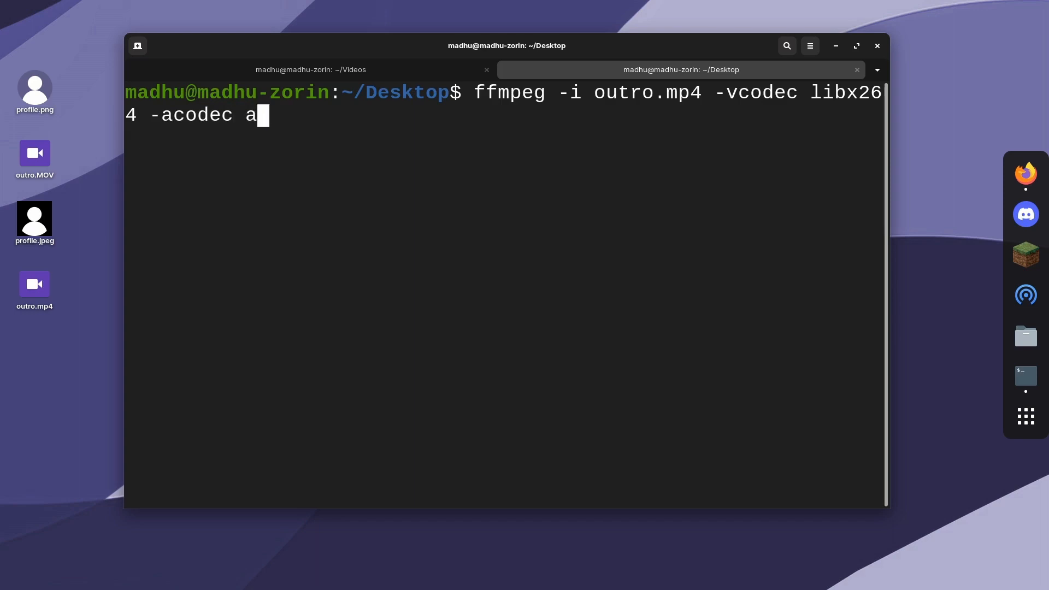
{"action": "type", "text": "ac"}
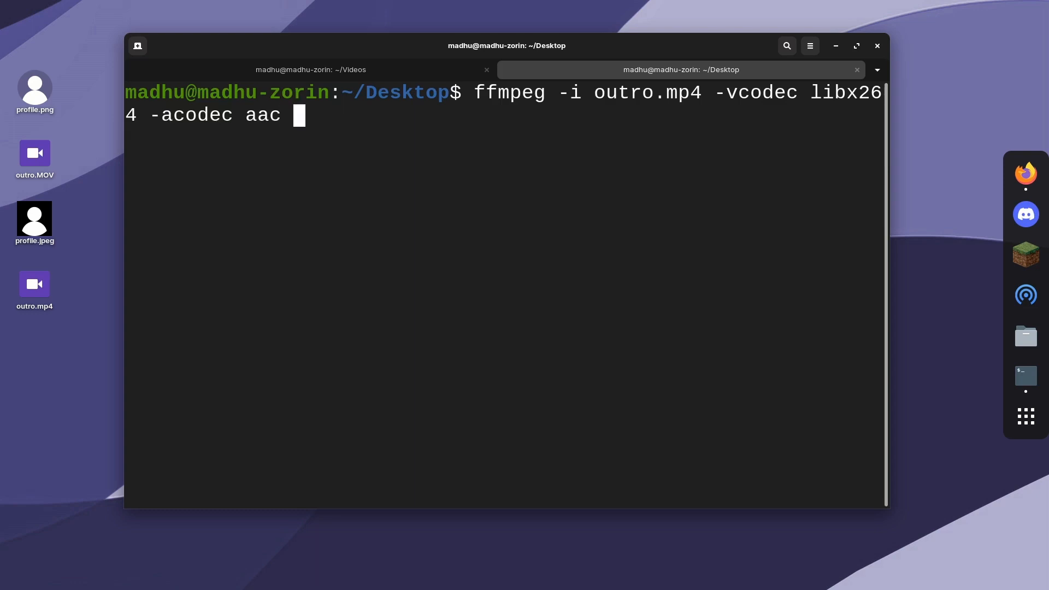
{"action": "type", "text": "outro264.mp4"}
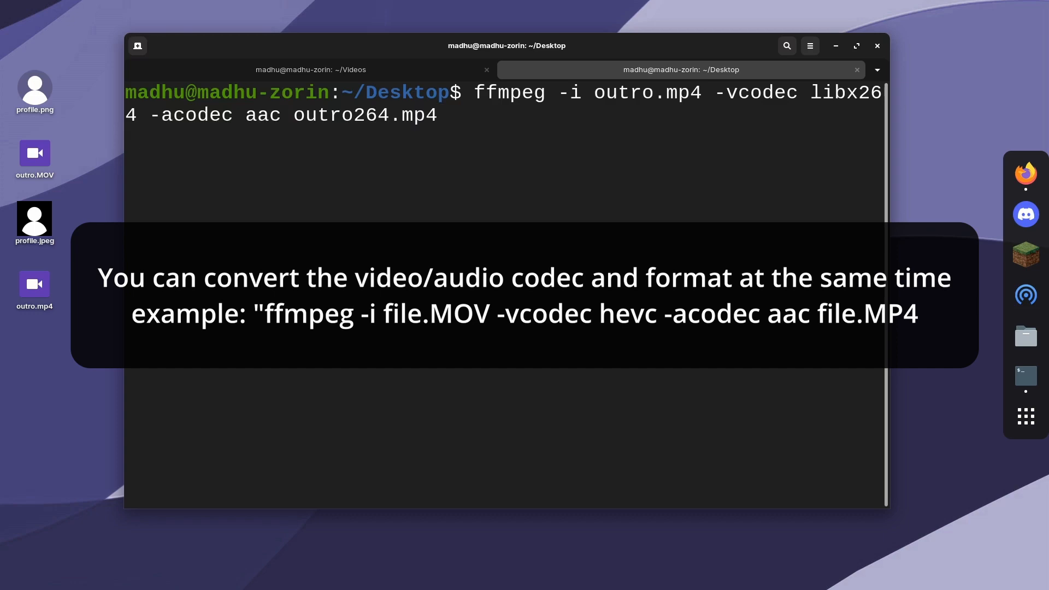
{"action": "key", "text": "Return"}
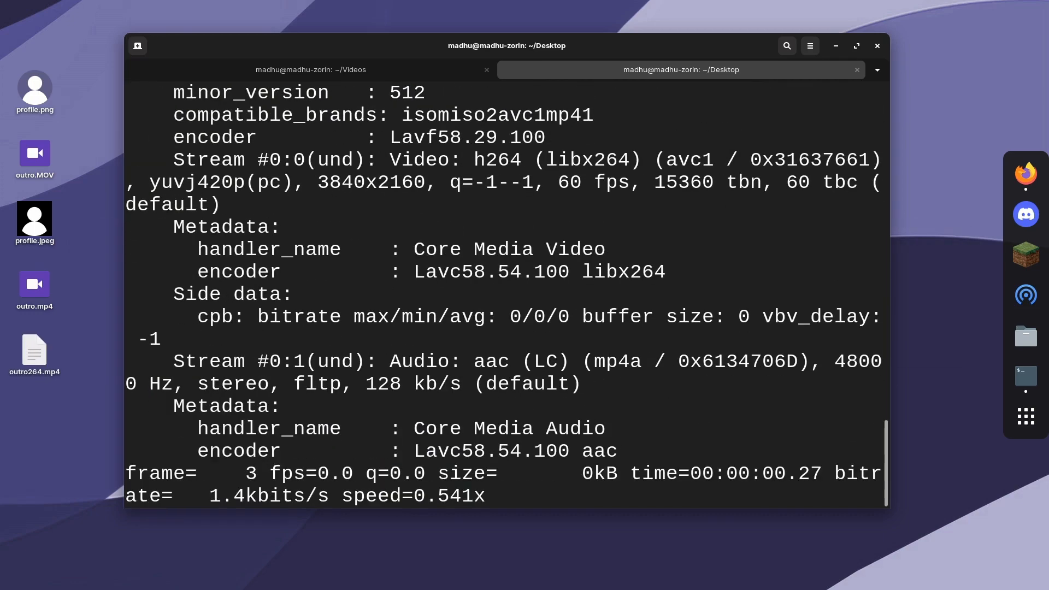